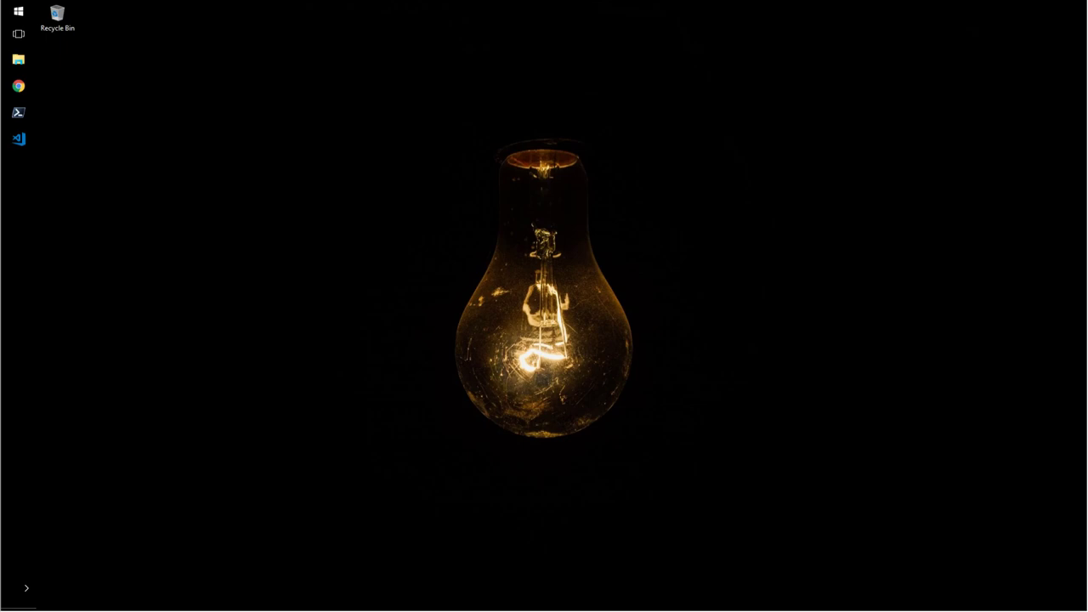
# Launch Google Chrome from its taskbar icon.
pyautogui.click(19, 86)
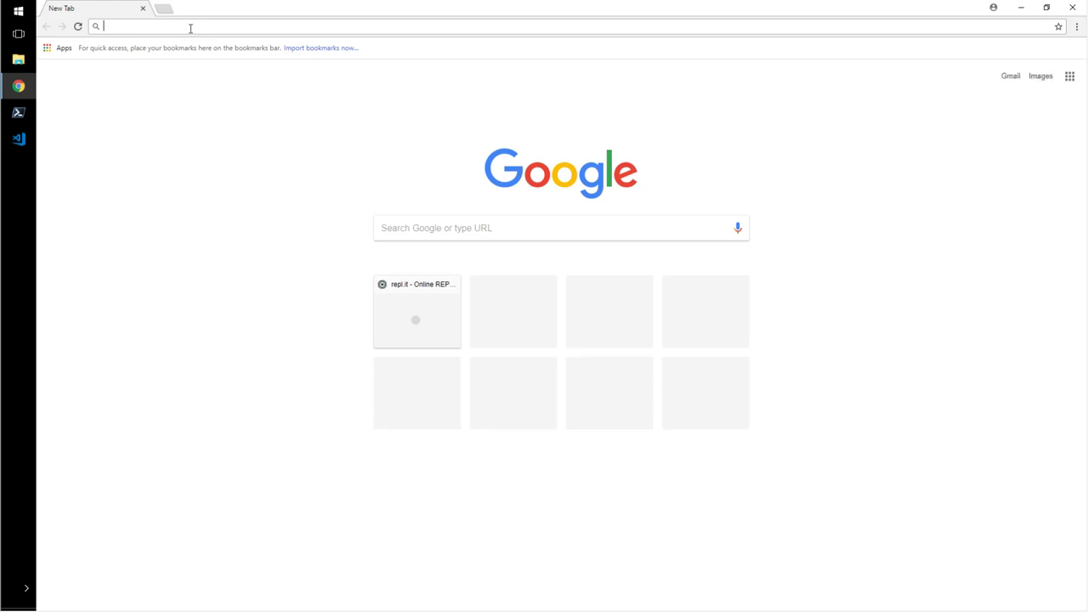
# Go to the repl.it home page by entering 'repl' in the address bar.
pyautogui.write('repl.it')
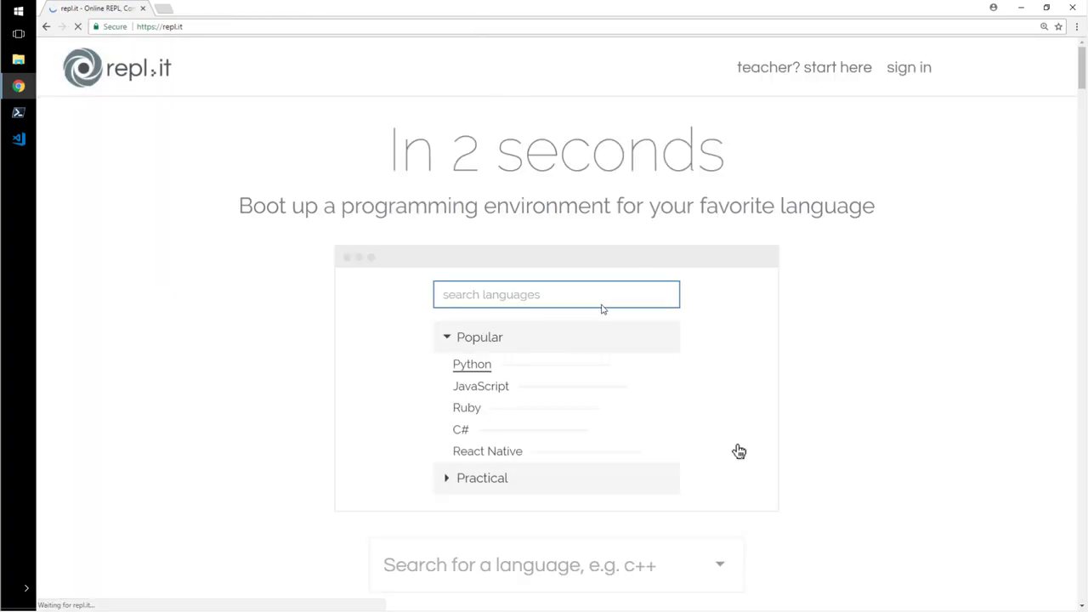
# Pick JavaScript from the language dropdown to create a new repl.
pyautogui.click(556, 563)
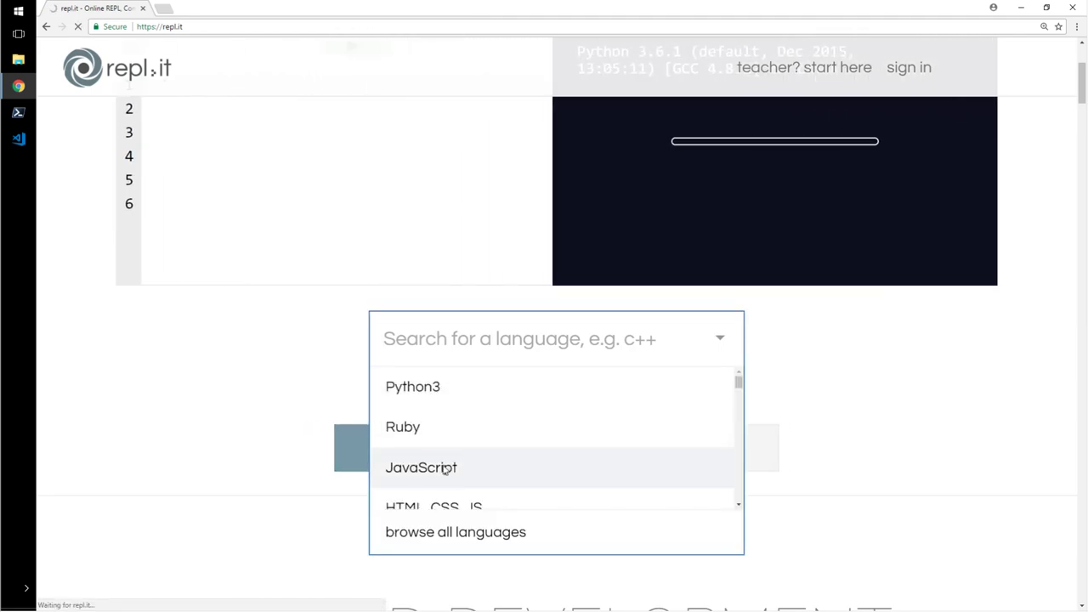
pyautogui.click(420, 466)
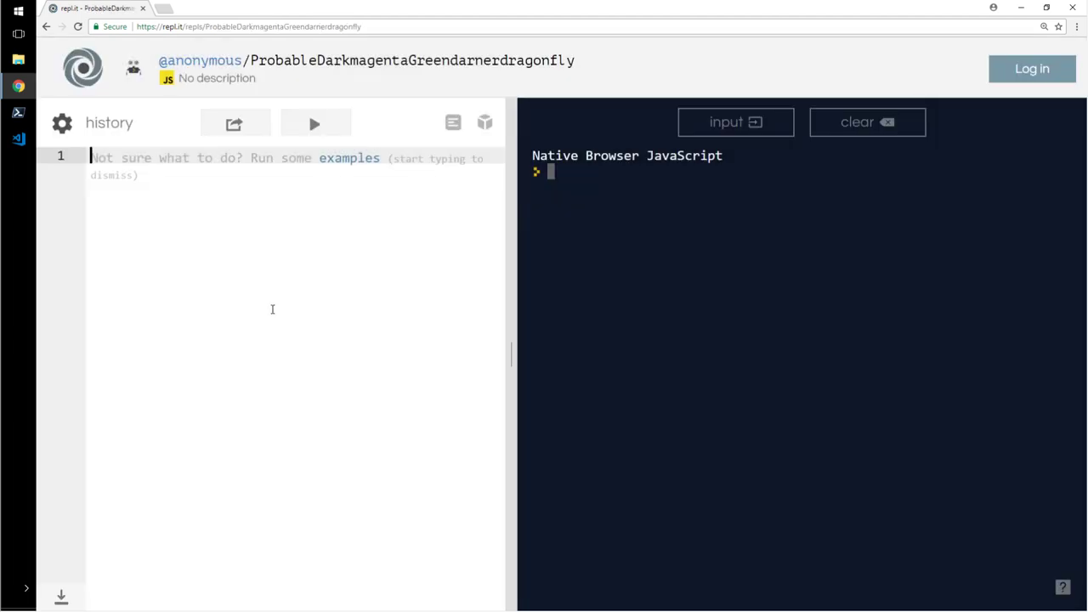
pyautogui.moveTo(520, 381)
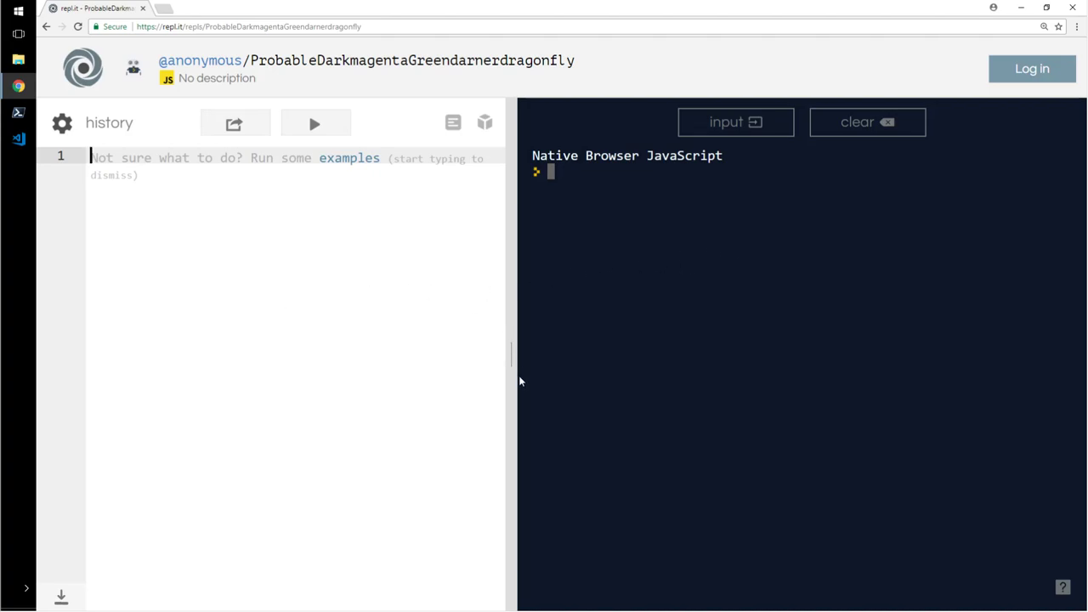
# Drag the divider to enlarge the console, then evaluate 1+2 to get 3.
pyautogui.moveTo(510, 357); pyautogui.dragTo(368, 357)
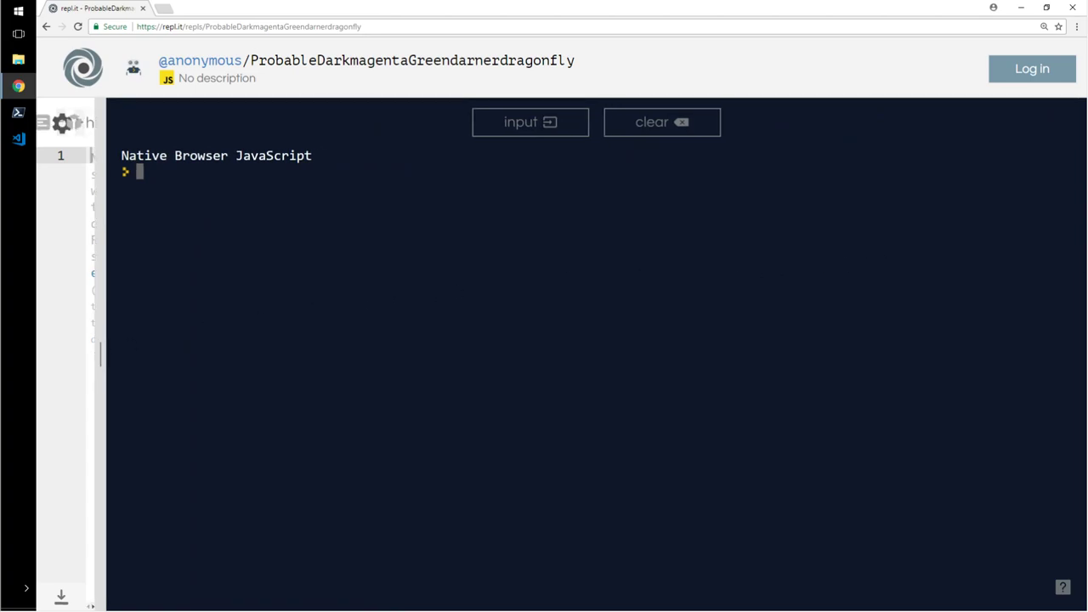
pyautogui.moveTo(340, 195)
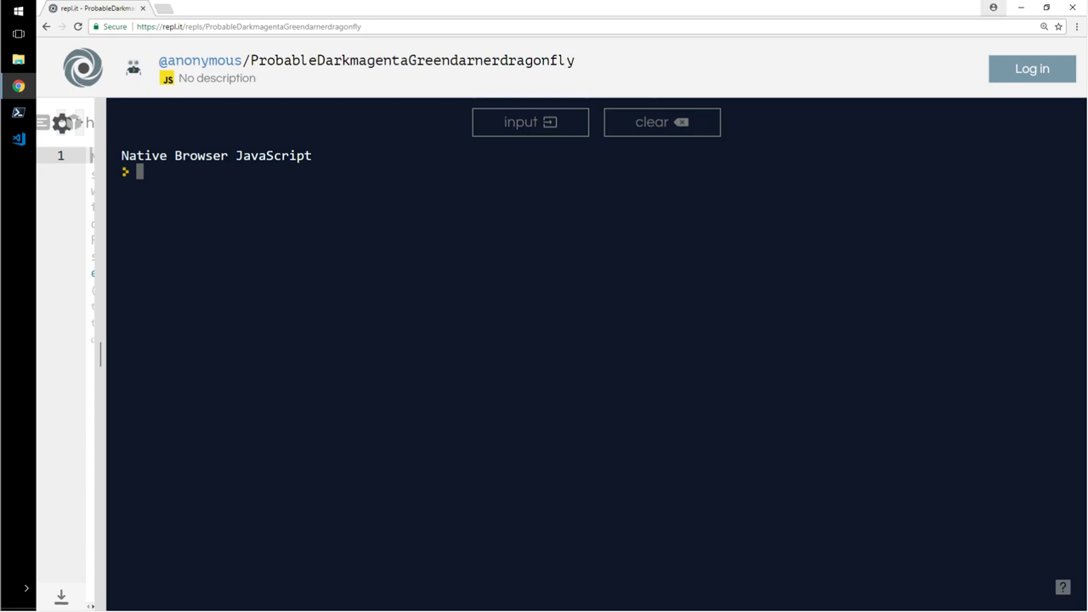
pyautogui.write('1')
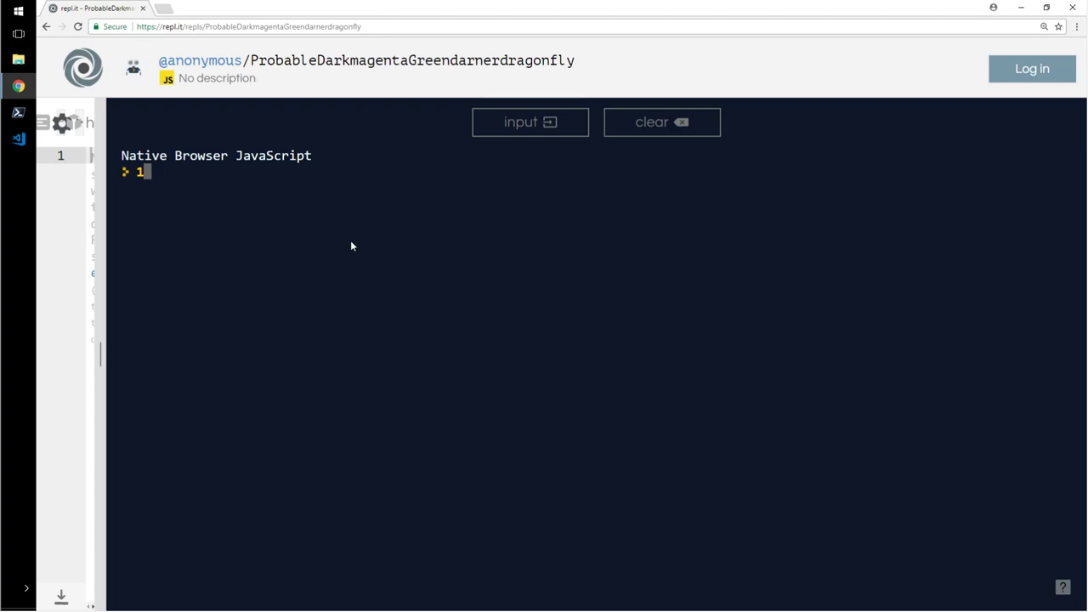
pyautogui.write('+2')
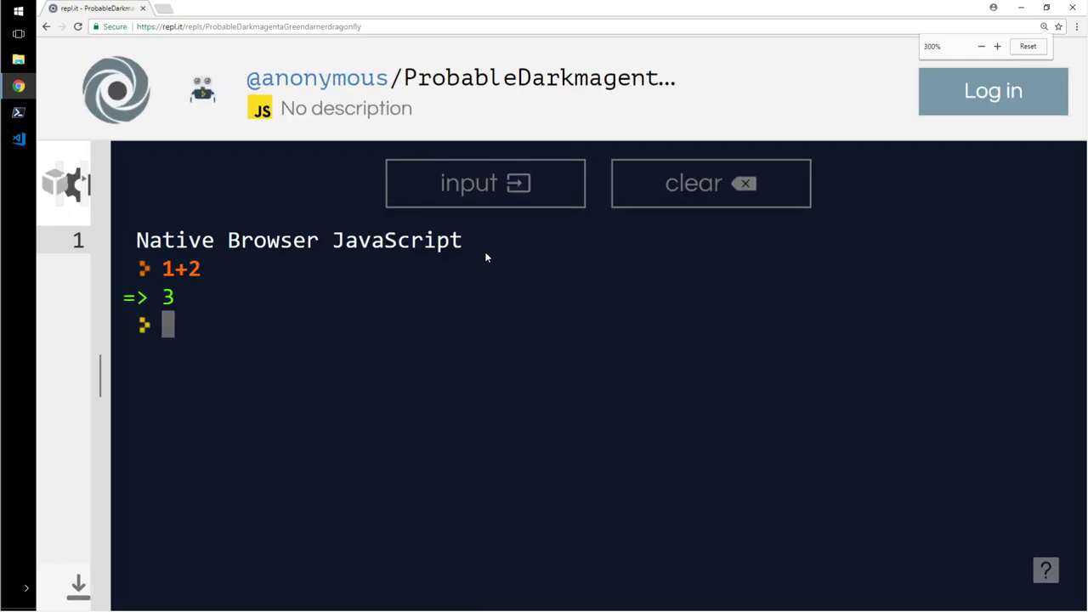
pyautogui.moveTo(272, 322)
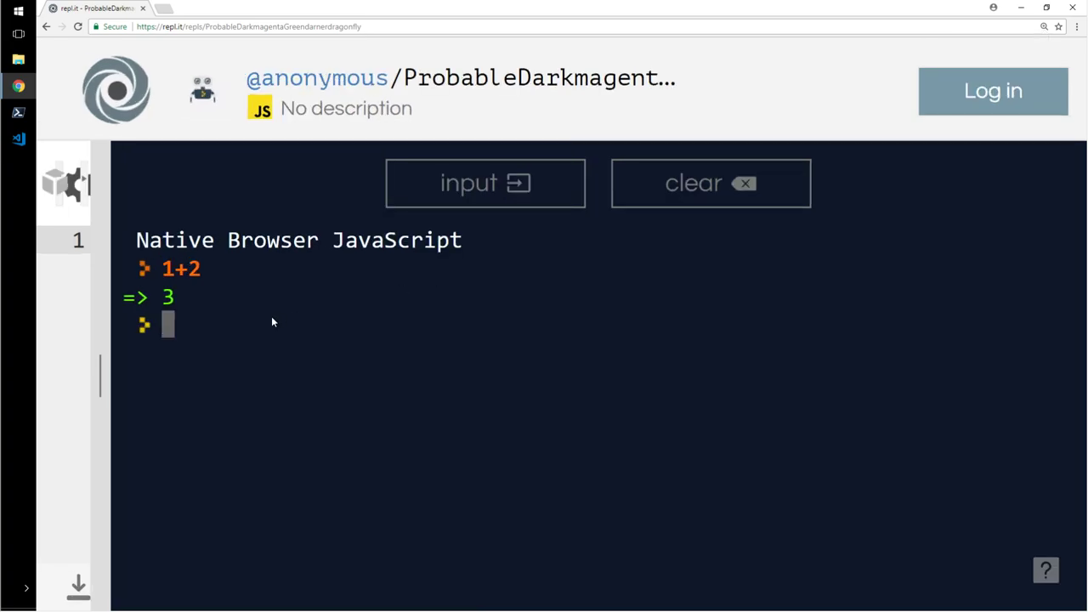
# Zoom the page in and evaluate 1+2.1 and 3*2.
pyautogui.press('ctrl+plus')
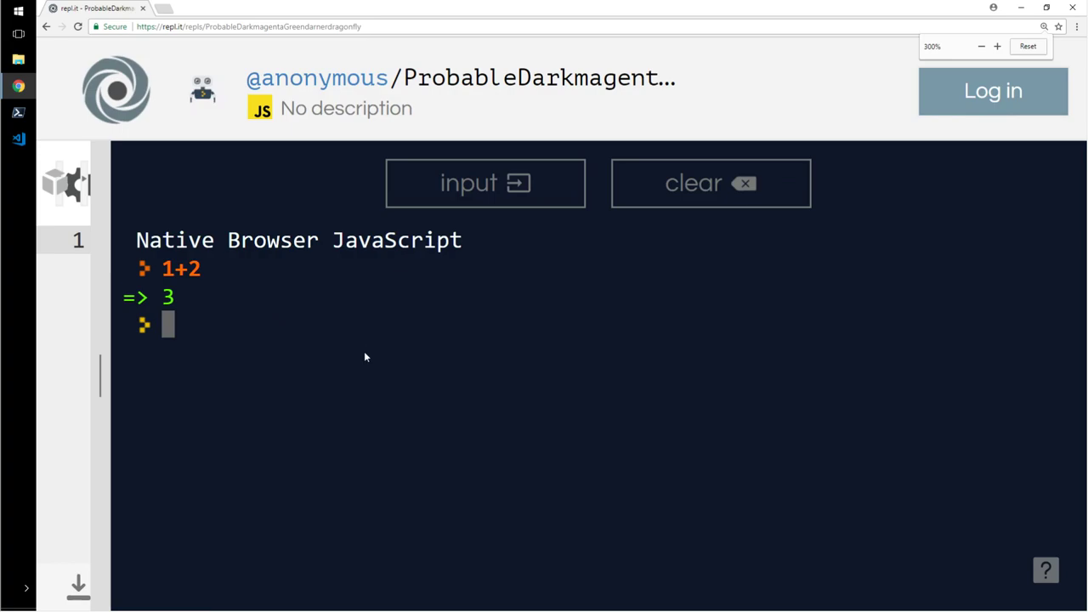
pyautogui.write('1')
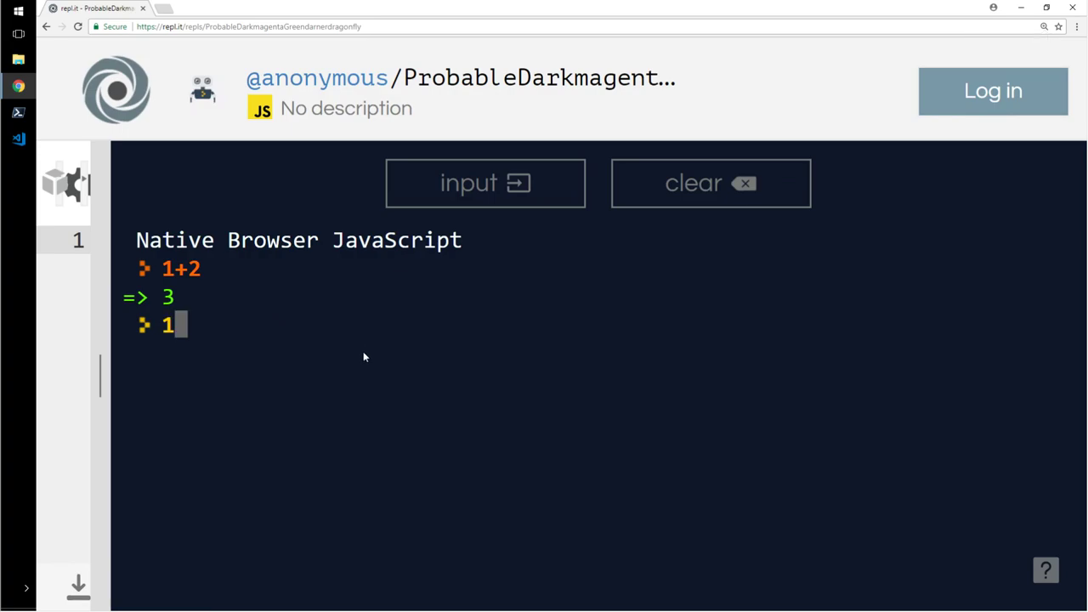
pyautogui.write('+2.1')
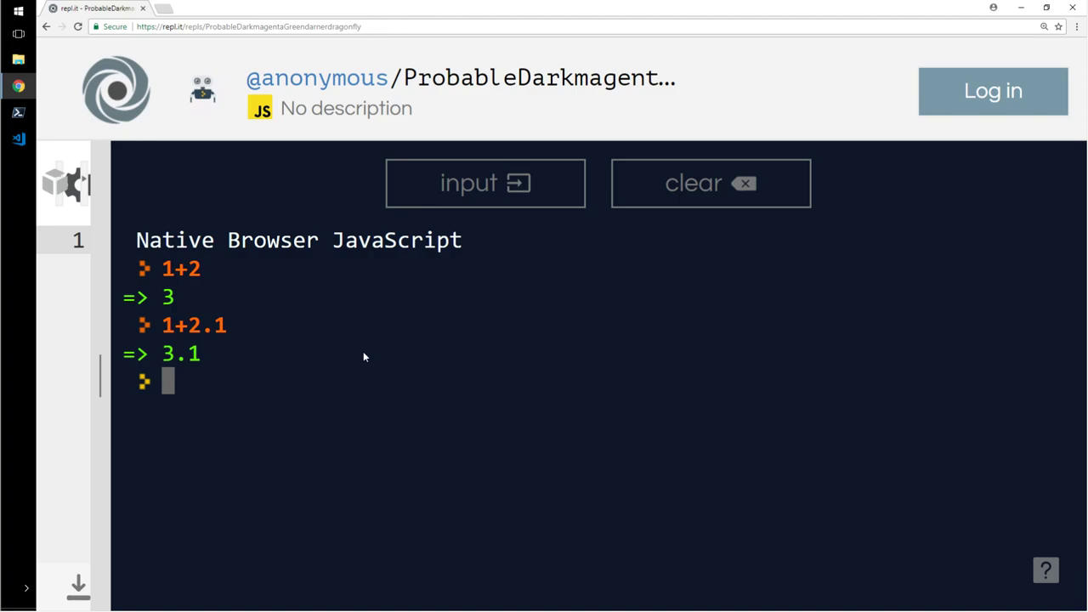
pyautogui.write('3*2')
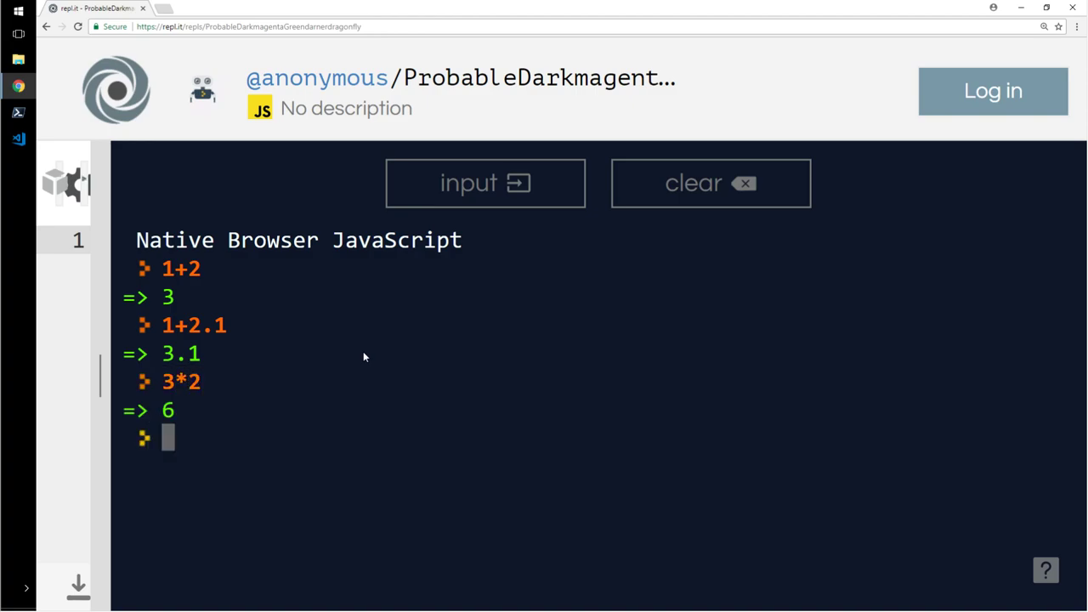
# Evaluate exponents 3**3, 3**2, 4**4 and the division 6/2.
pyautogui.write('3**')
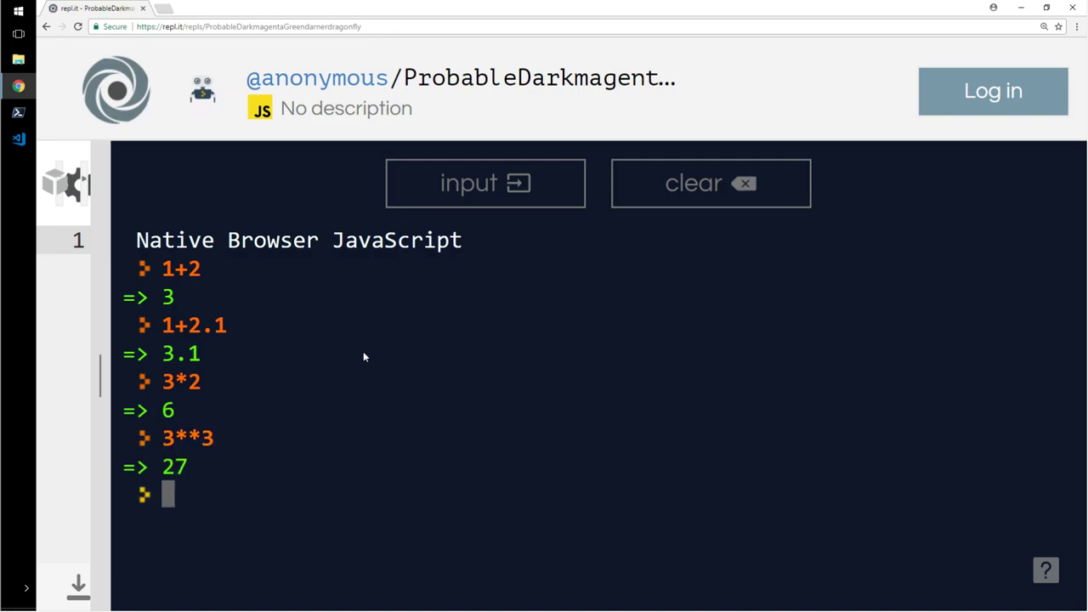
pyautogui.write('3**2')
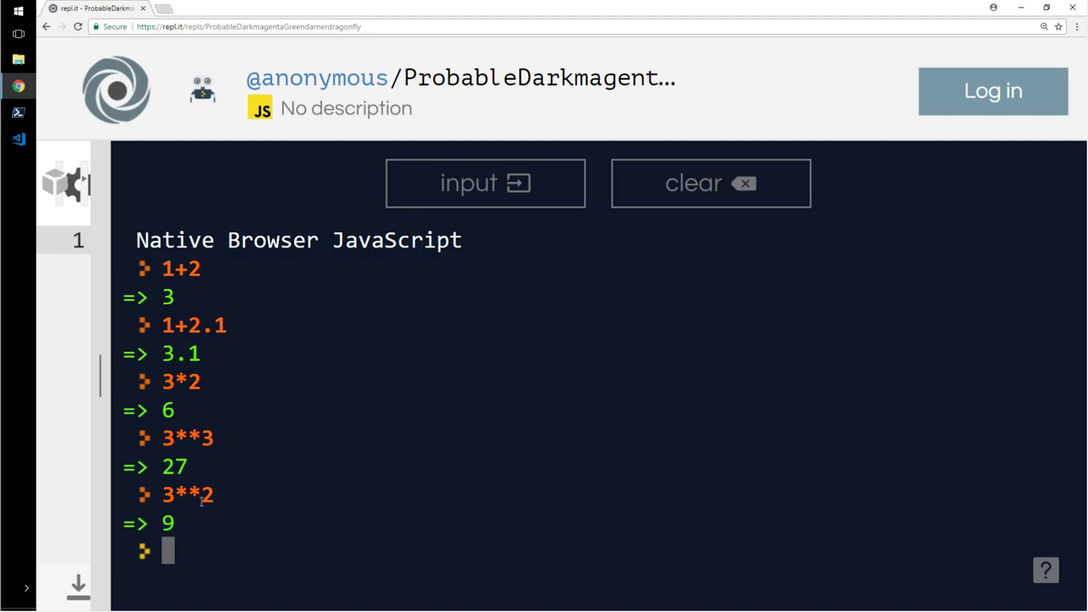
pyautogui.moveTo(197, 566)
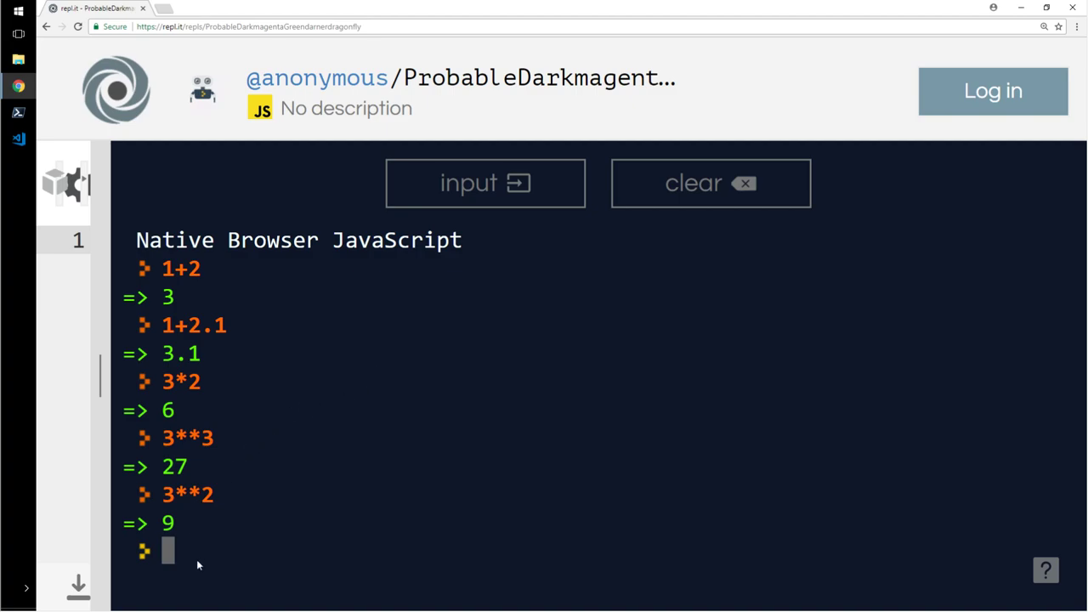
pyautogui.write('4**4')
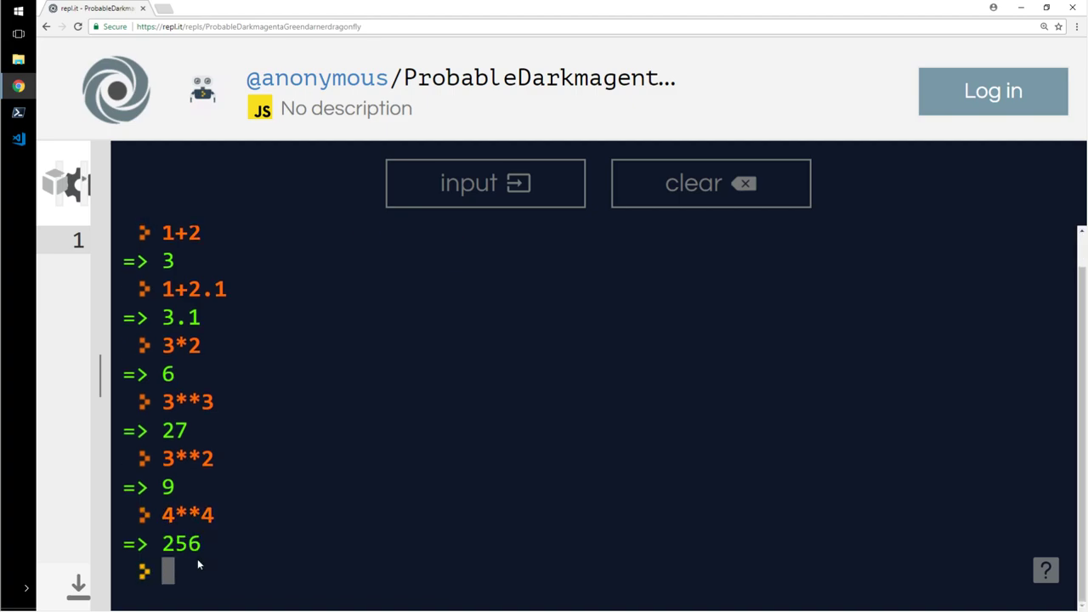
pyautogui.write('6')
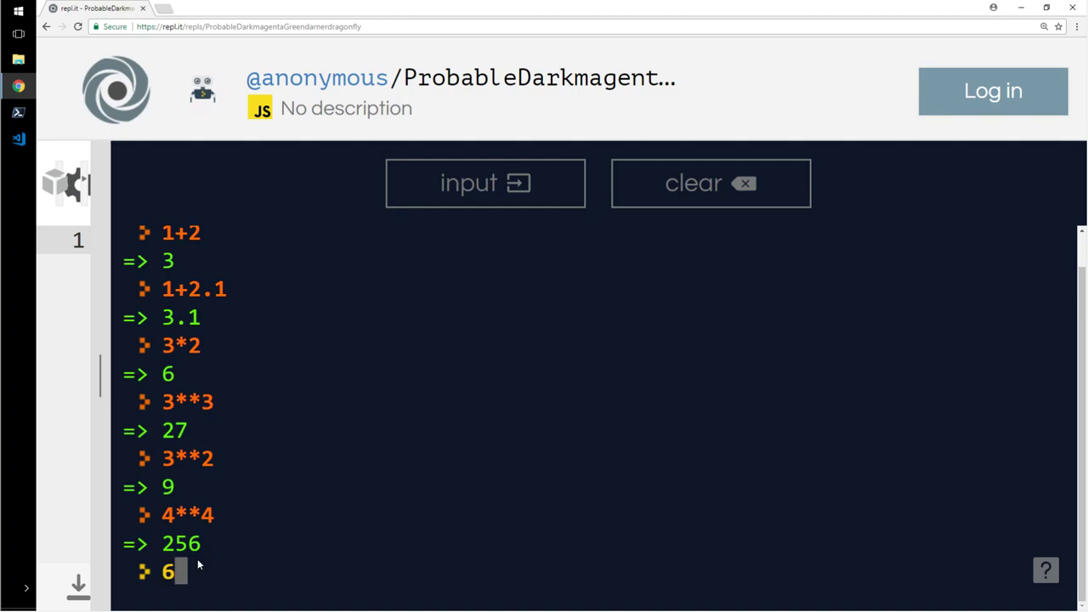
pyautogui.write('/2')
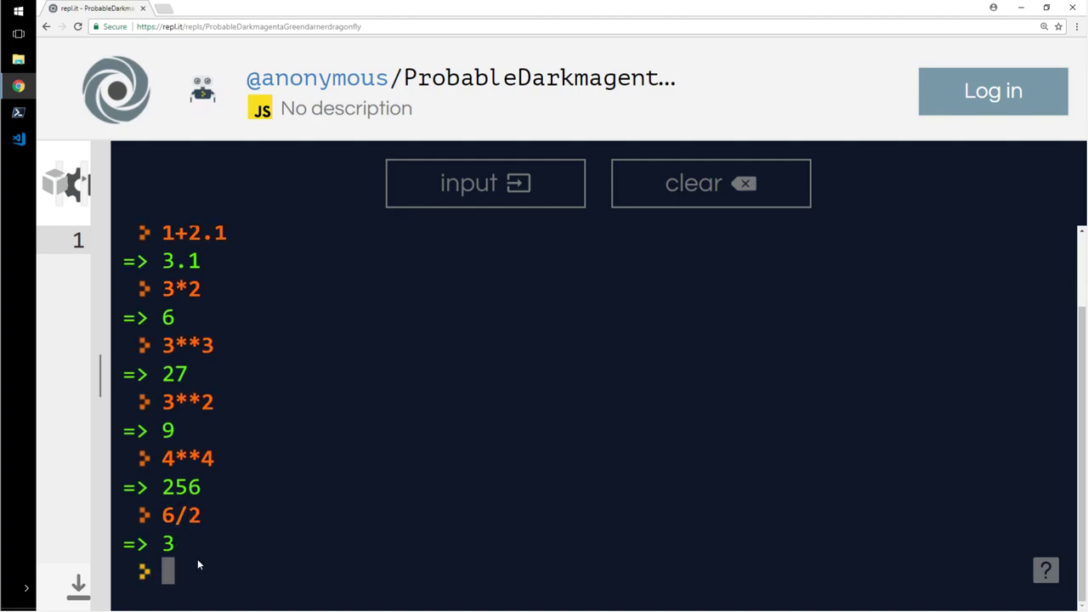
# Evaluate 1+(4/2), correcting a typo, to get 3.
pyautogui.write('1+4')
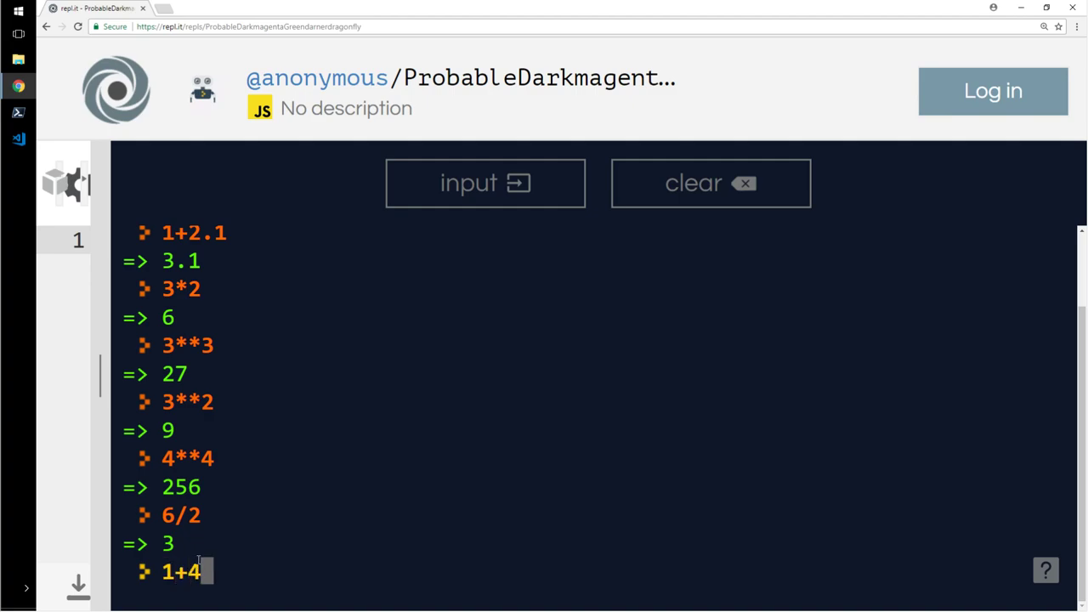
pyautogui.write('(+')
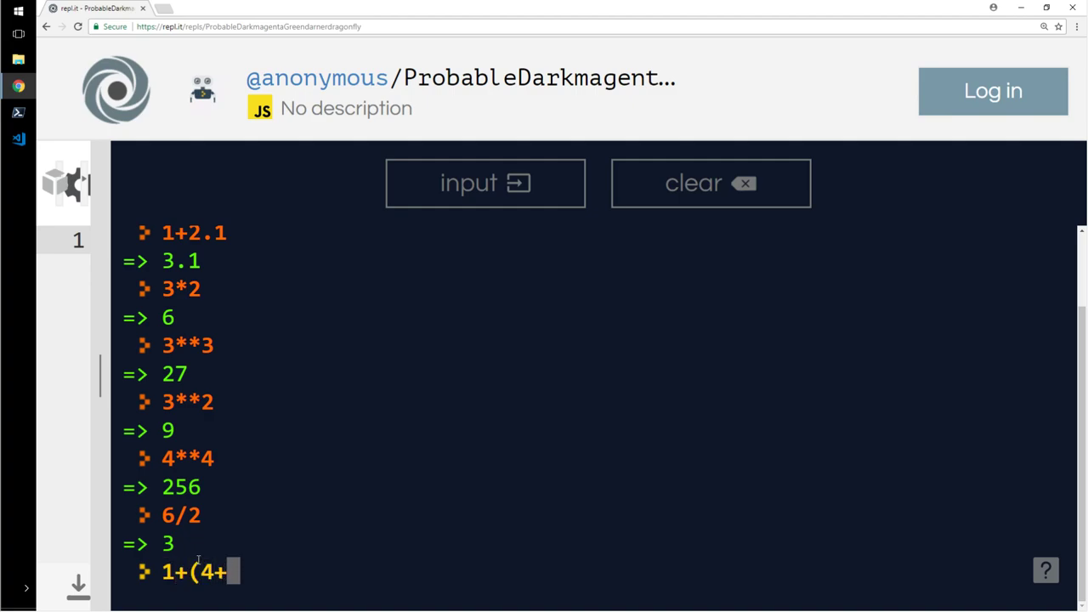
pyautogui.write('2')
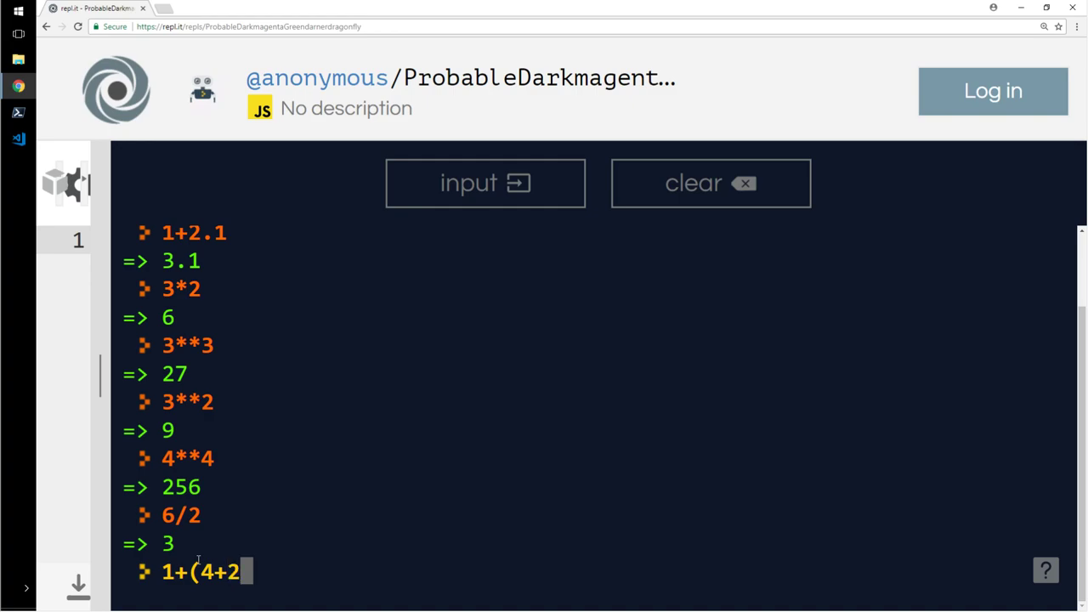
pyautogui.press('Backspace')
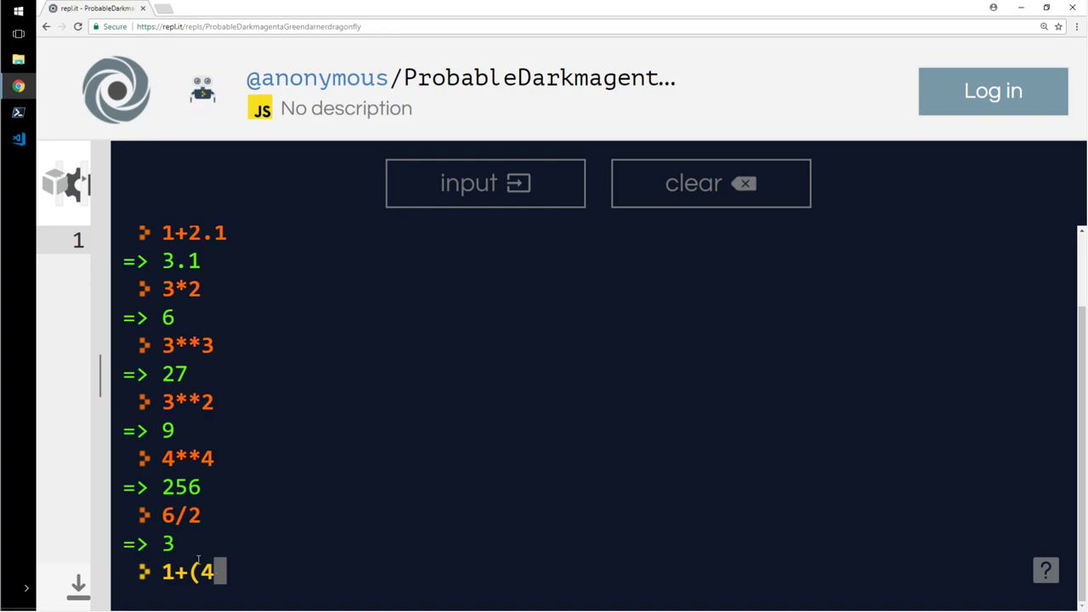
pyautogui.press('enter')
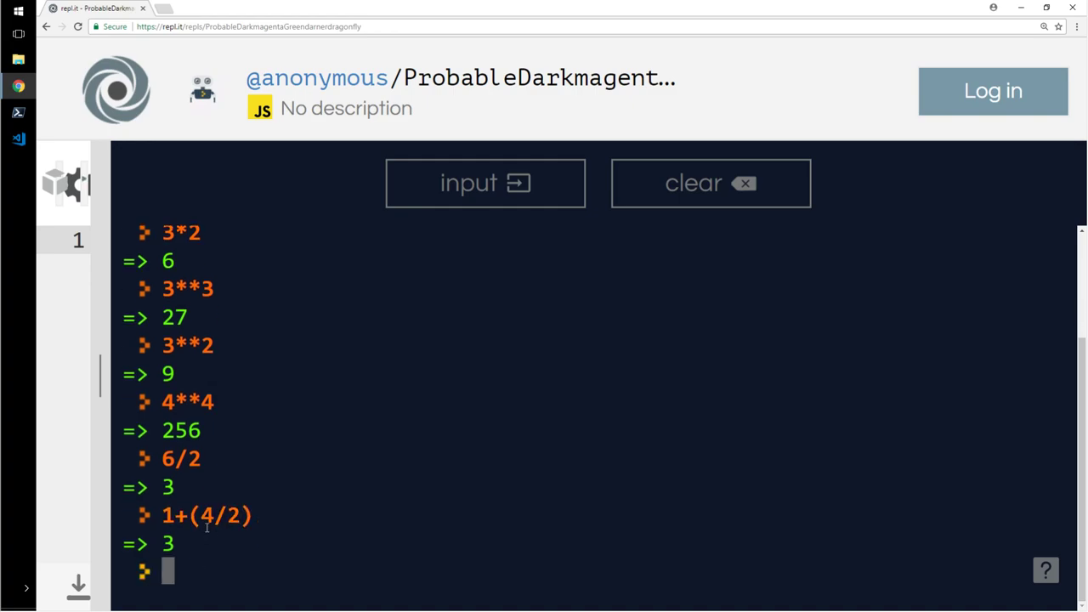
# Evaluate -3, -1, -3*-2, -3*2, then 123e5 giving 12300000.
pyautogui.write('-1')
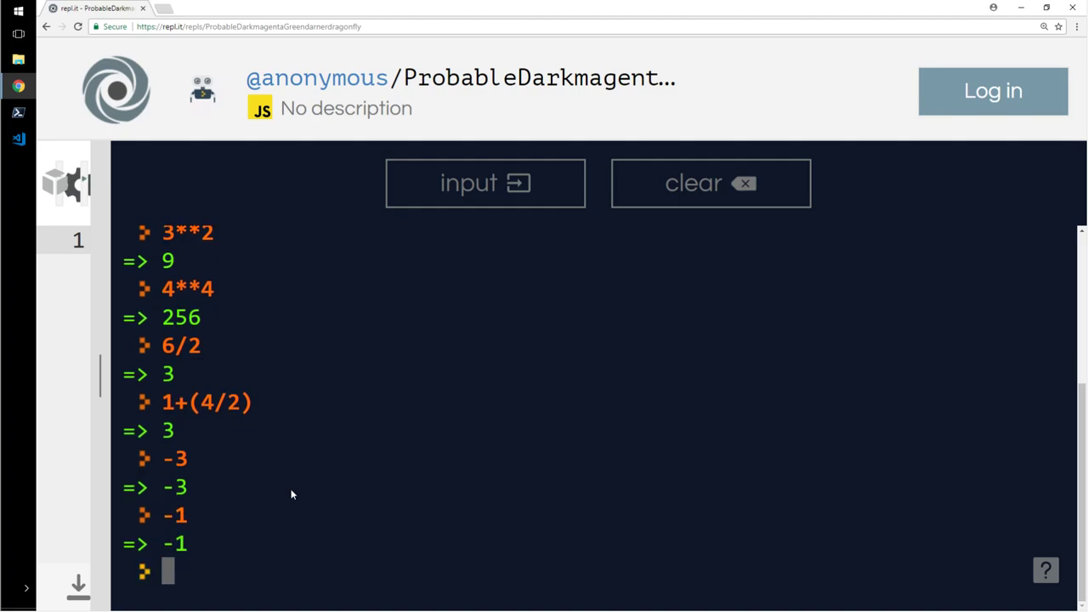
pyautogui.write('-3*')
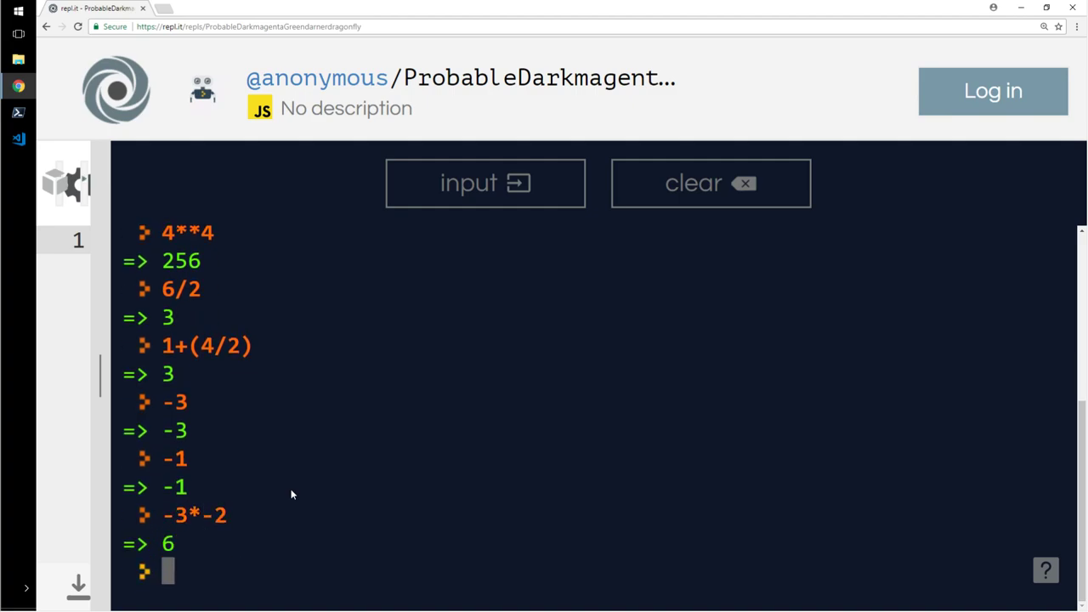
pyautogui.write('-2')
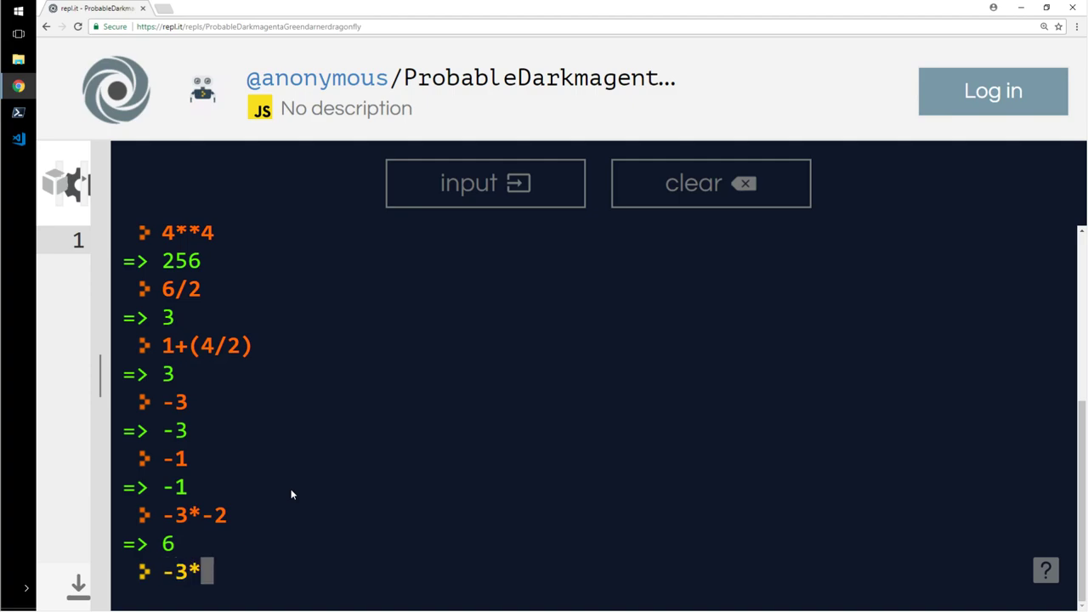
pyautogui.press('enter')
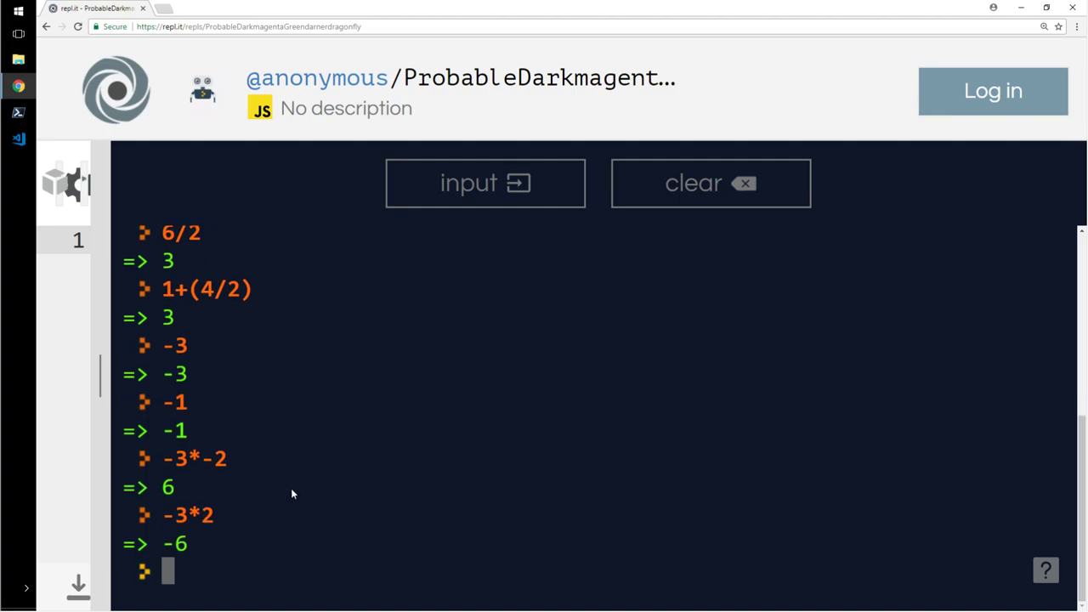
pyautogui.moveTo(210, 593)
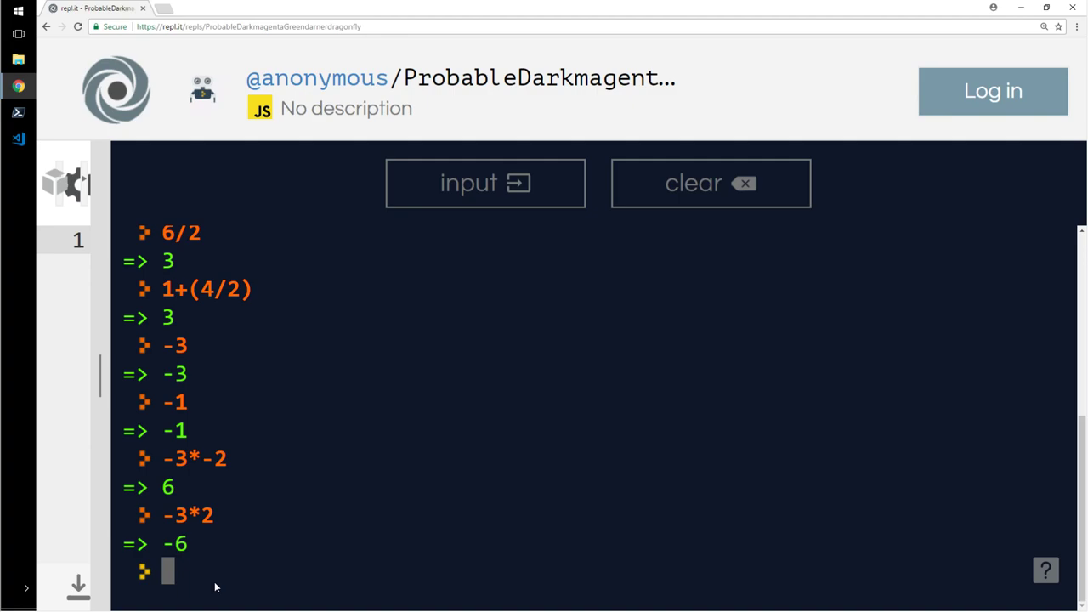
pyautogui.write('123e5')
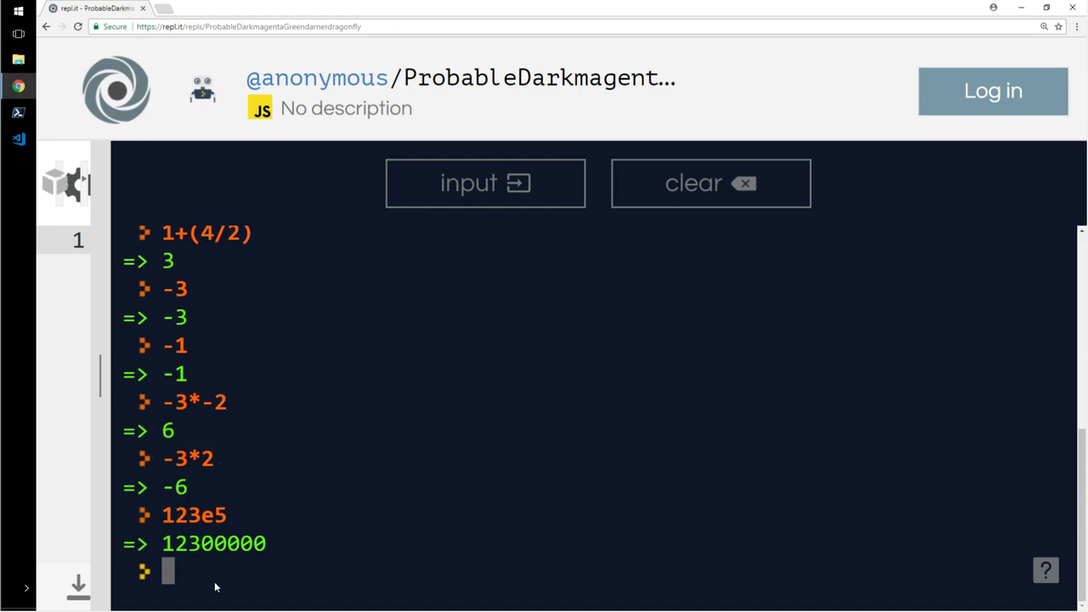
# Evaluate 123e5 - 2 (12299998) and fifteen nines, which echo back unchanged.
pyautogui.write('123e5 - 2')
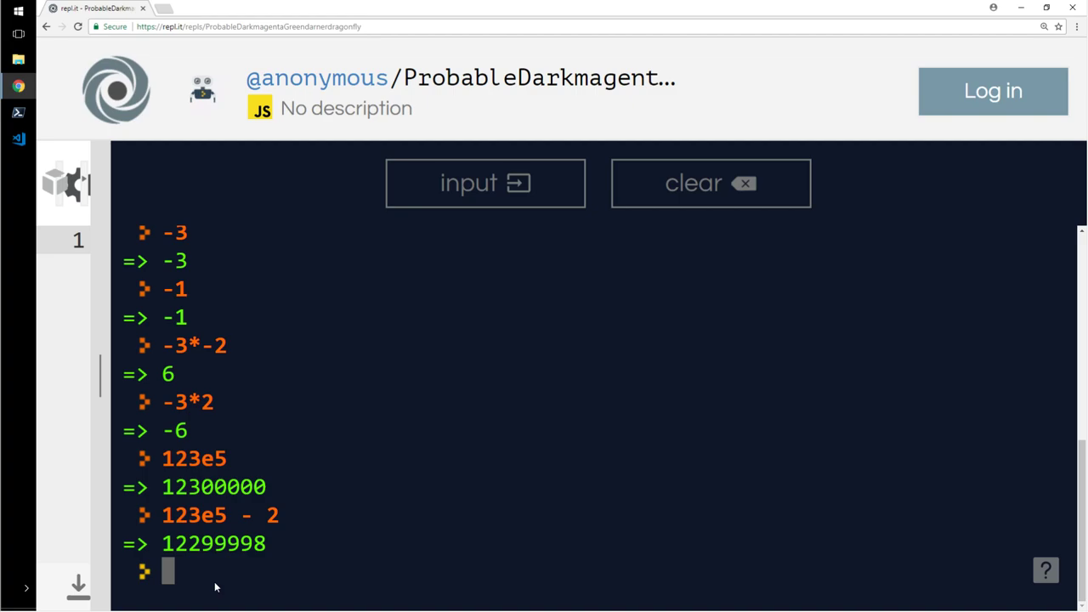
pyautogui.write('99999999999999')
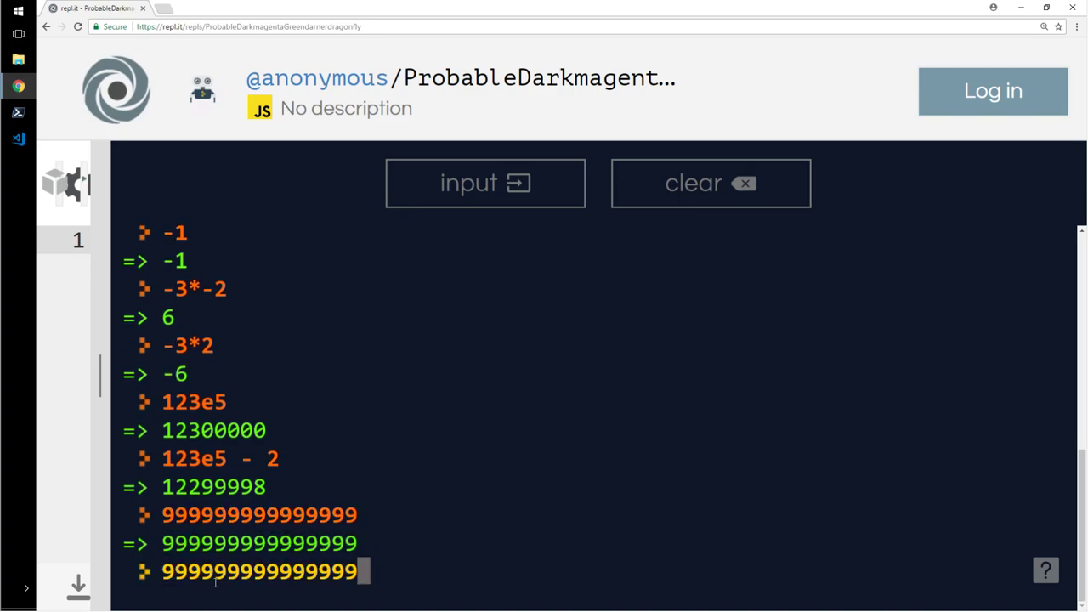
pyautogui.write('9')
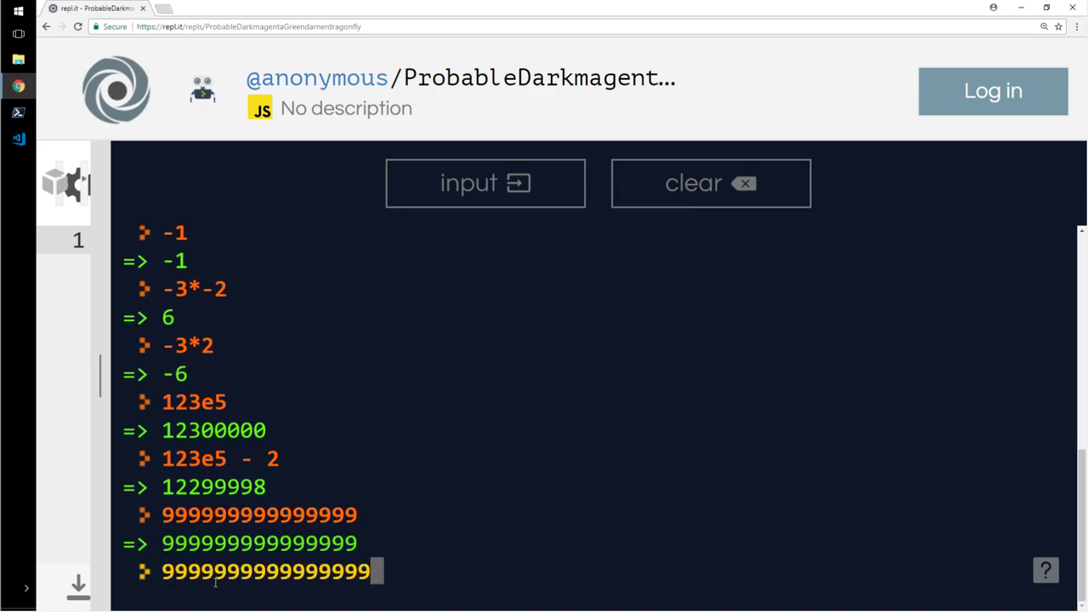
pyautogui.press('enter')
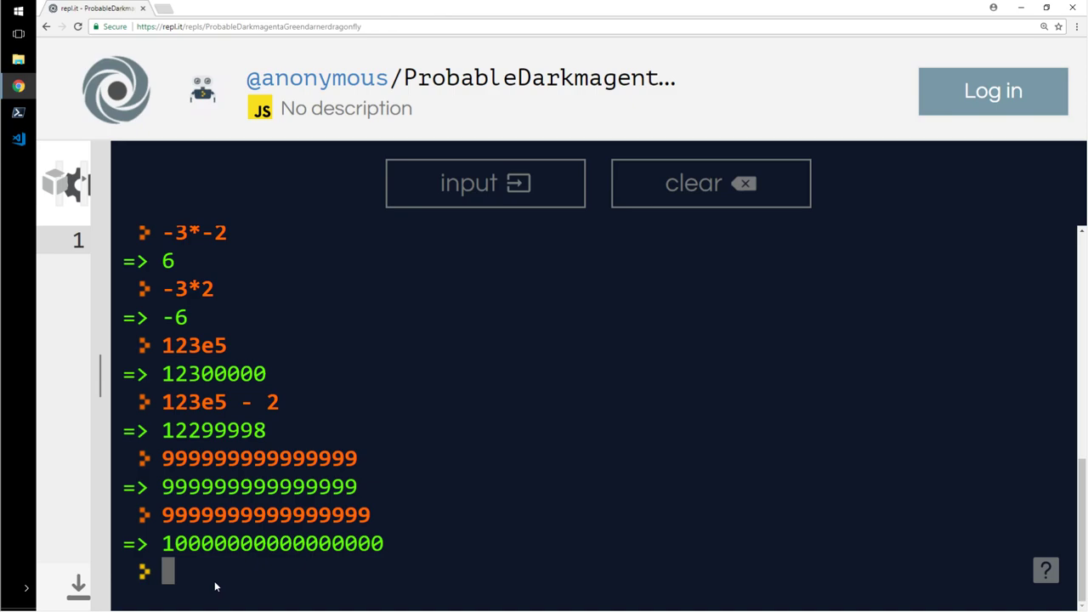
pyautogui.moveTo(465, 555)
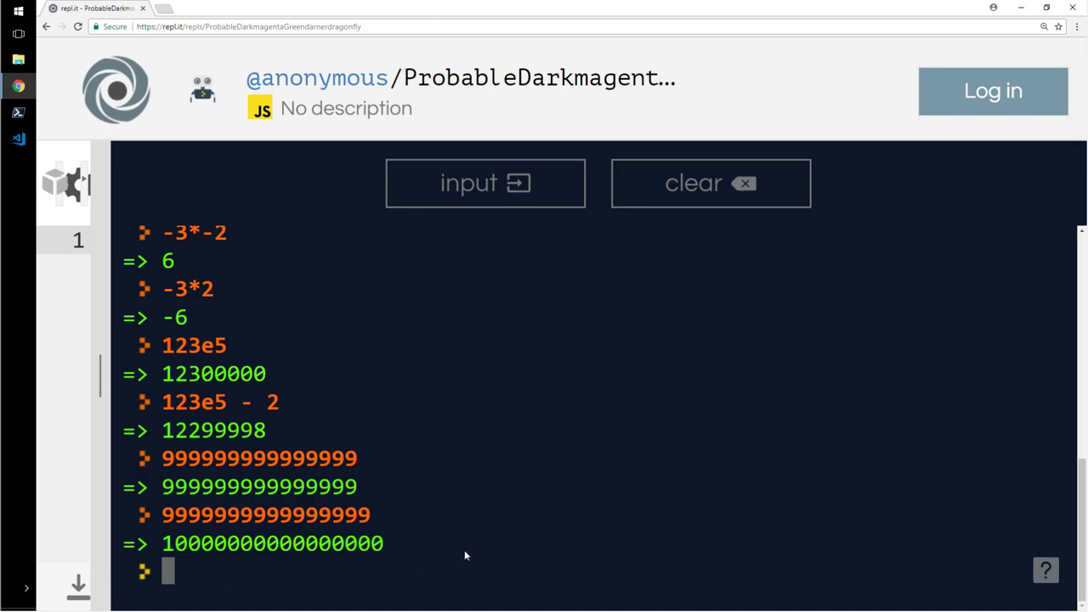
pyautogui.write('0')
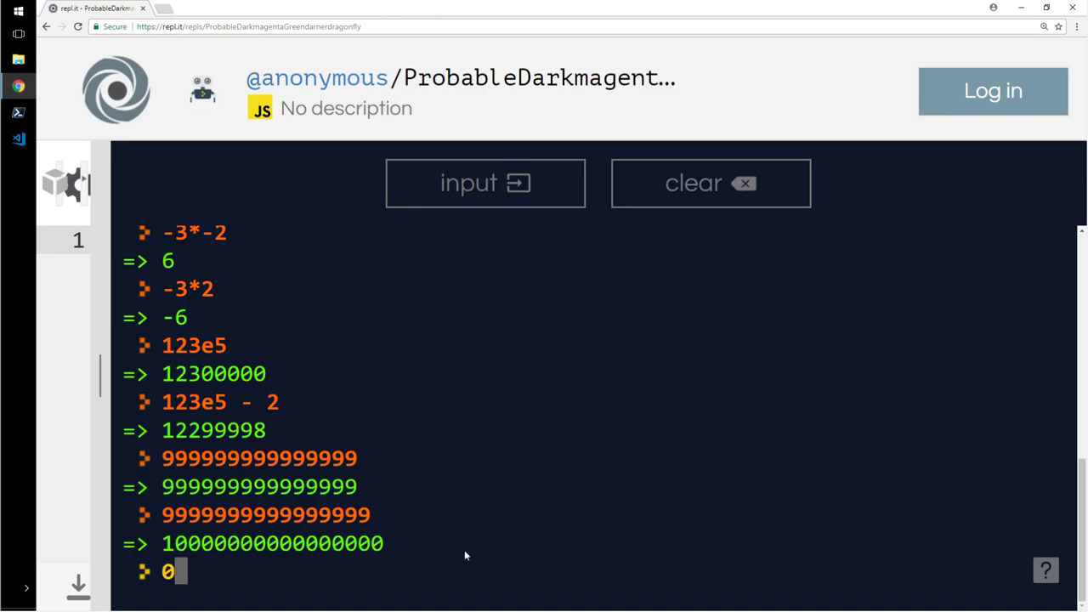
pyautogui.write('.1+0.2')
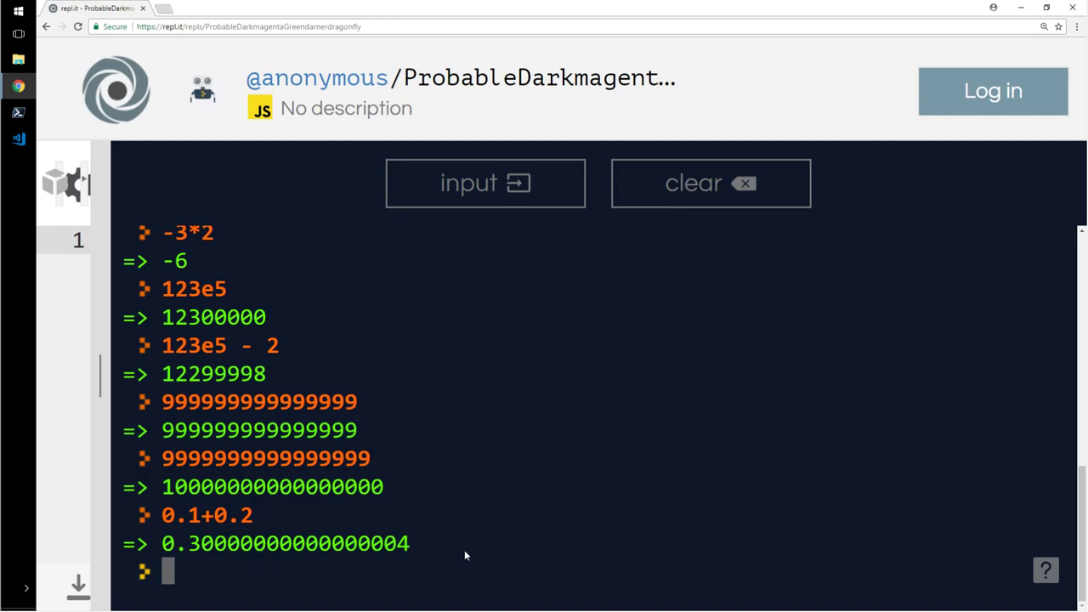
pyautogui.write('v')
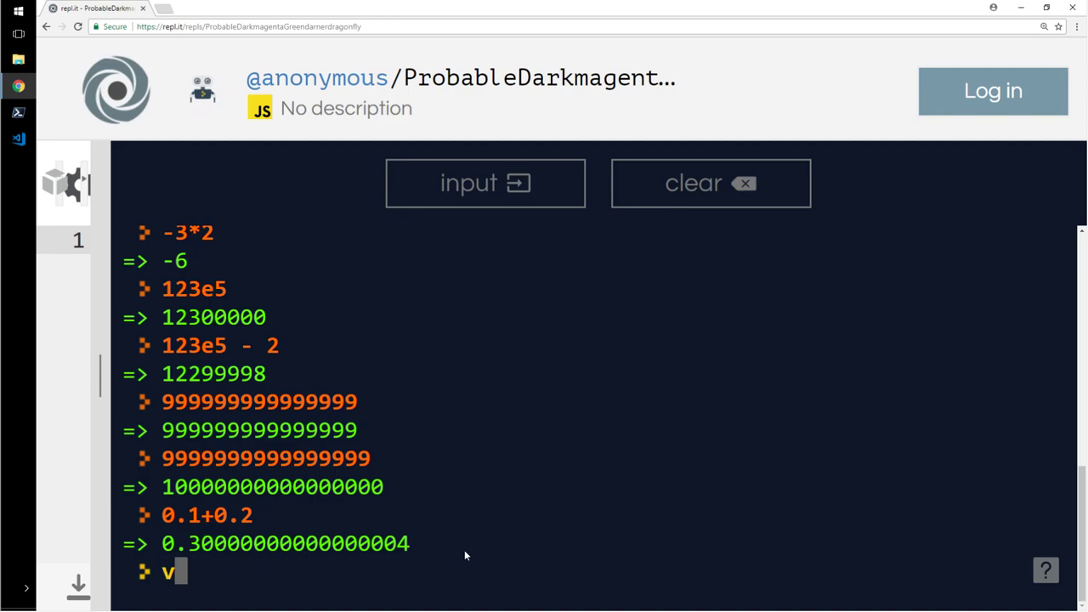
# Declare var x = 1 and var y = 2, then evaluate x + y to get 3.
pyautogui.write('ar x')
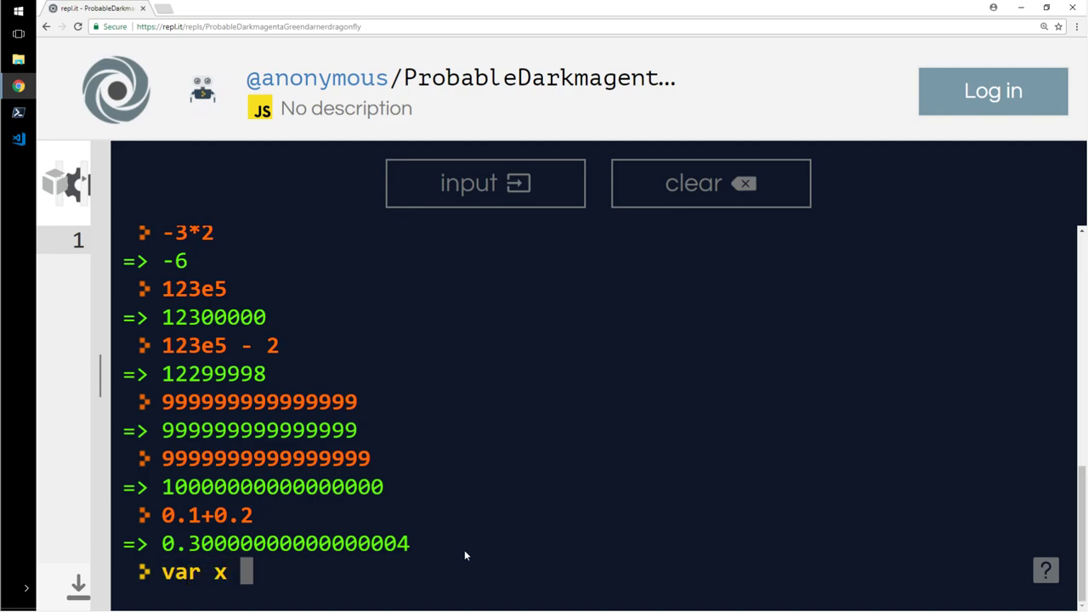
pyautogui.write('= 1')
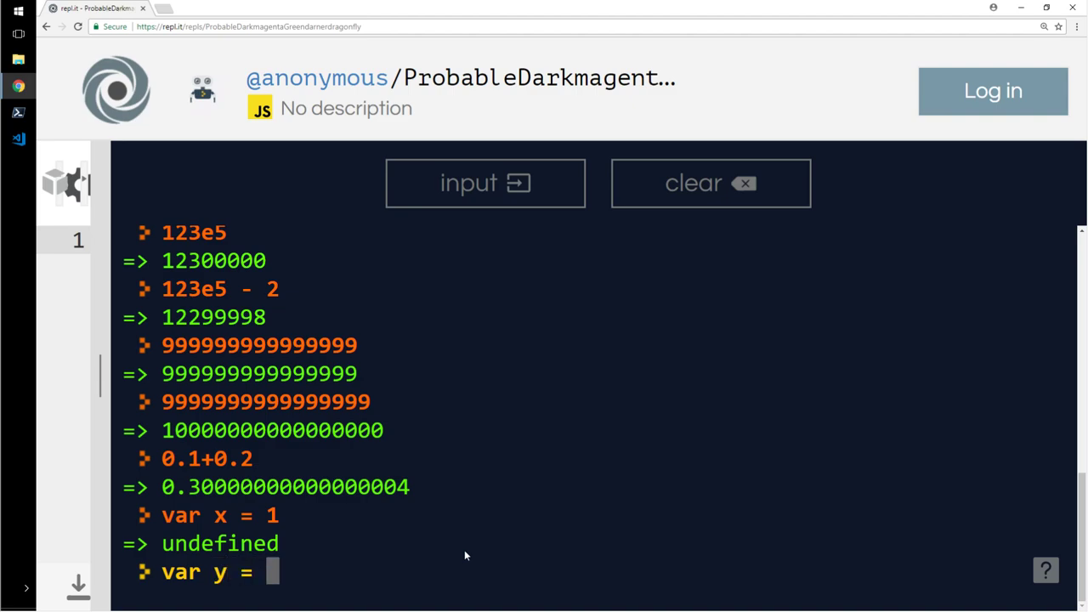
pyautogui.write('2')
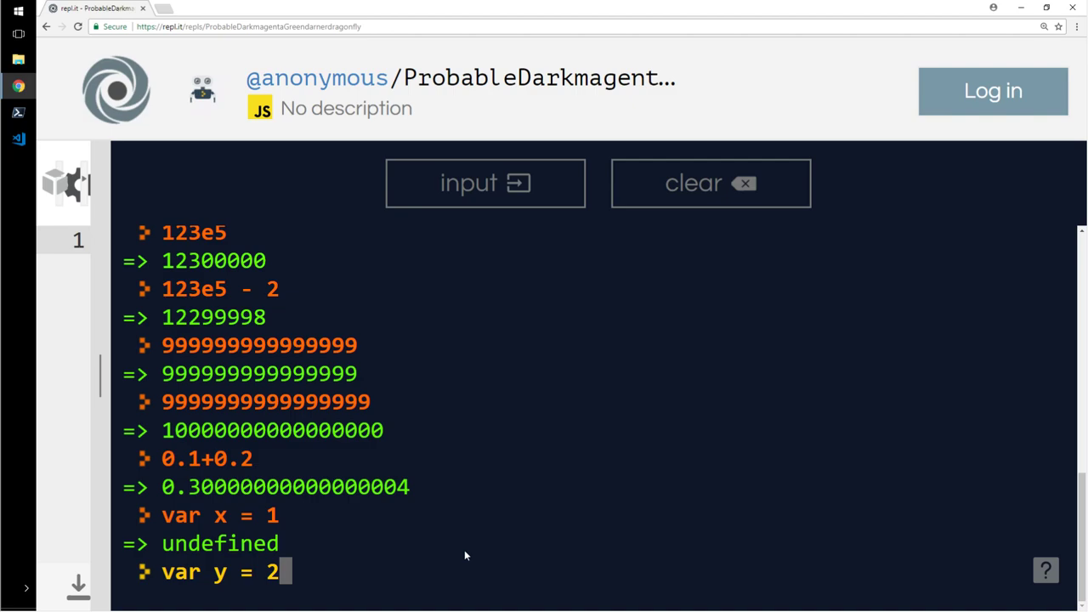
pyautogui.press('enter')
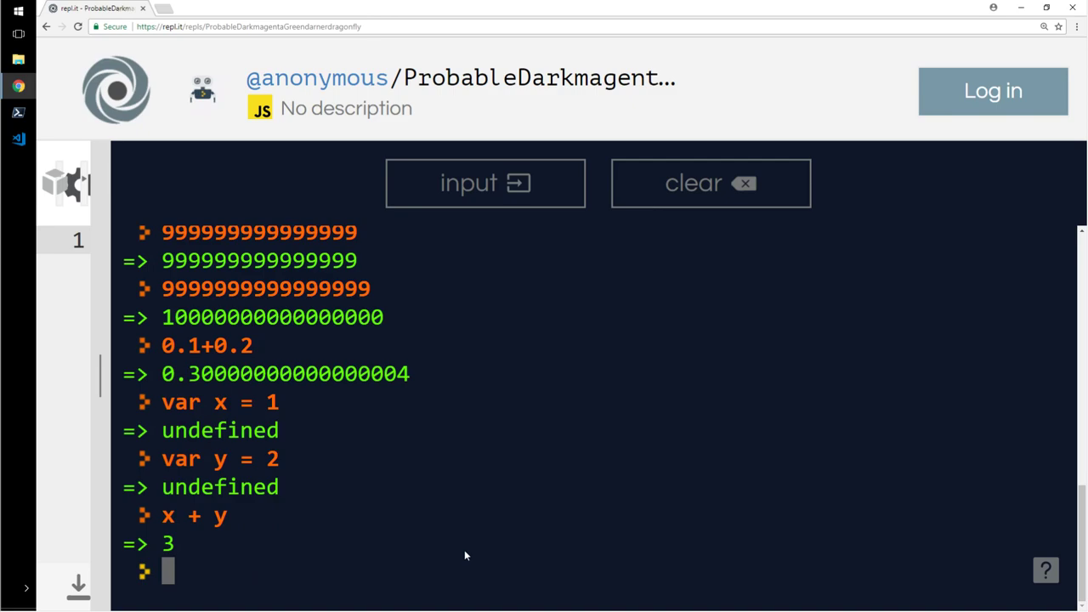
pyautogui.write('var a =')
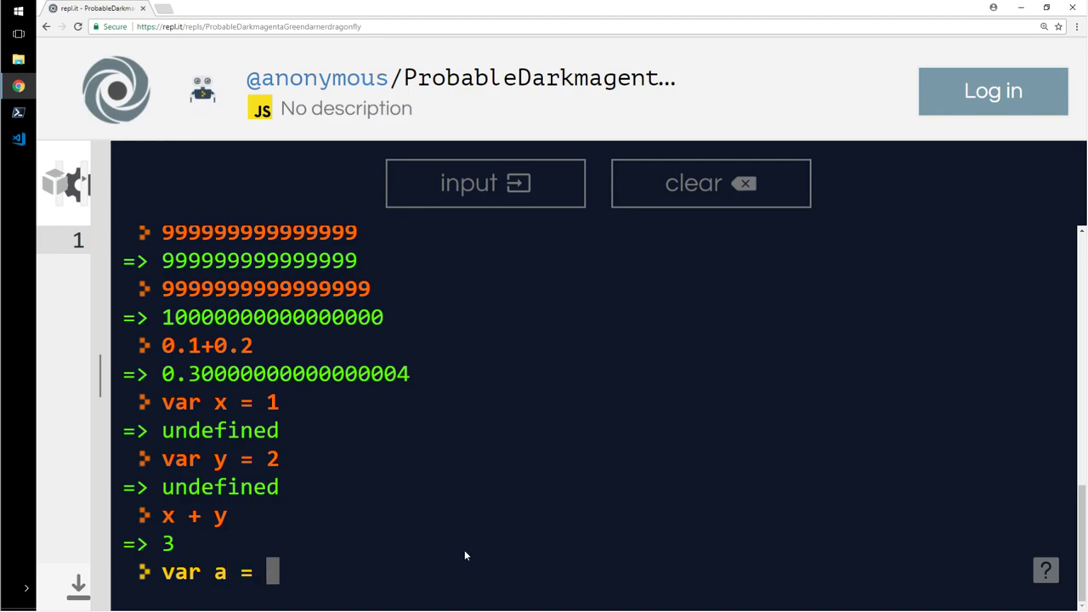
# Concatenate a='1', b='2' into '12', x+a into '11', and evaluate 0xFF, 0xFE.
pyautogui.write("'1'")
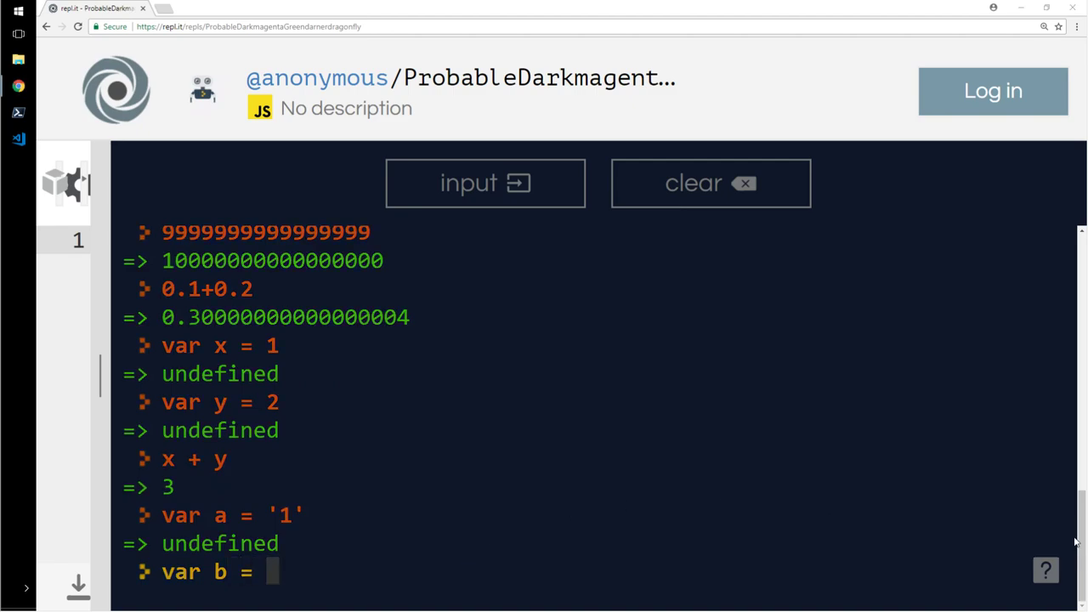
pyautogui.moveTo(341, 572)
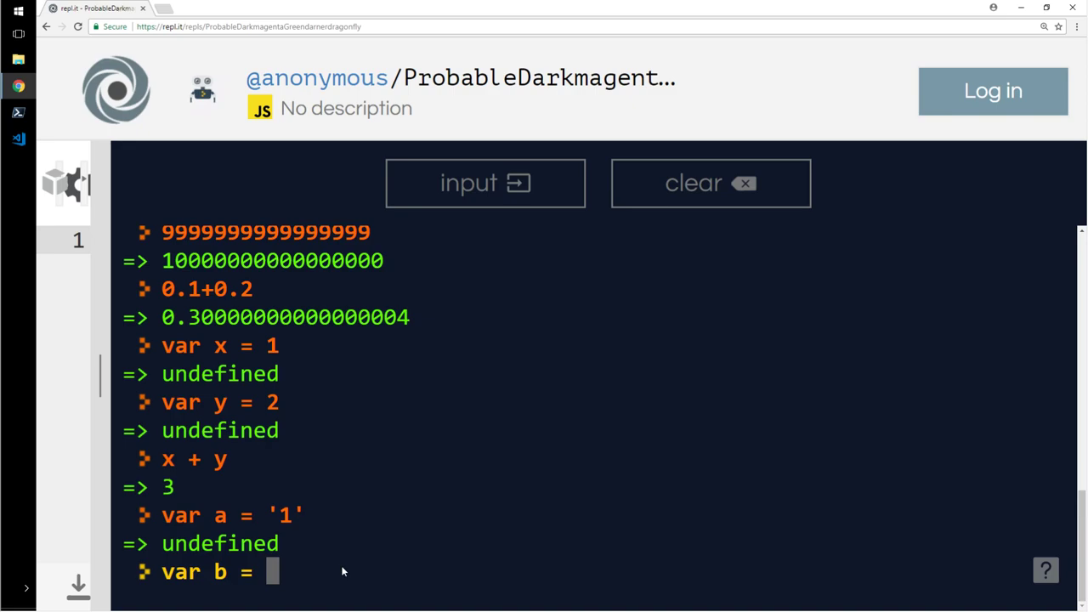
pyautogui.press('Enter')
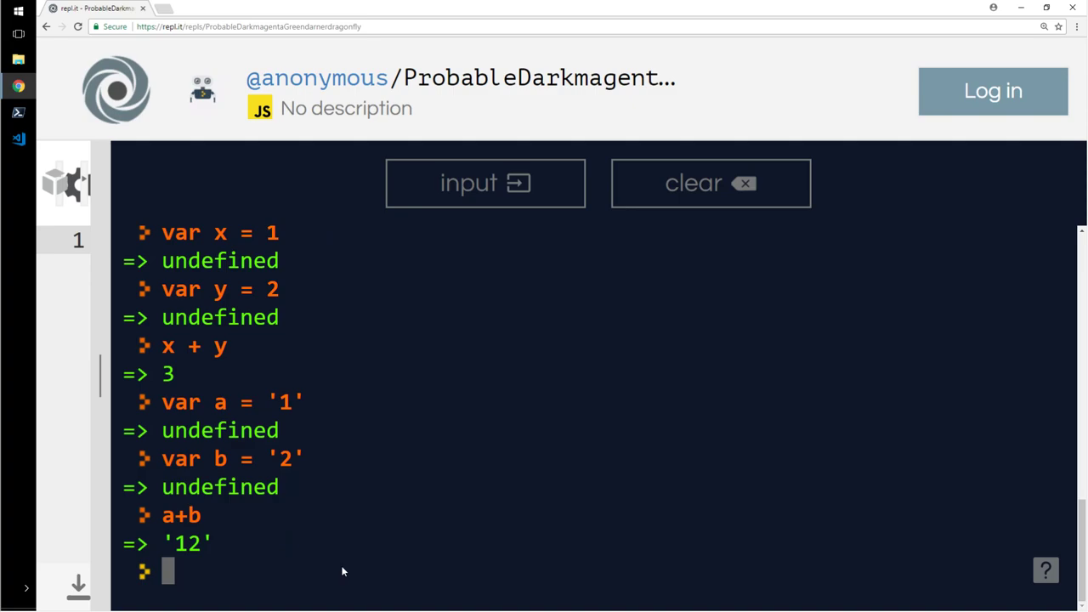
pyautogui.write('x+a')
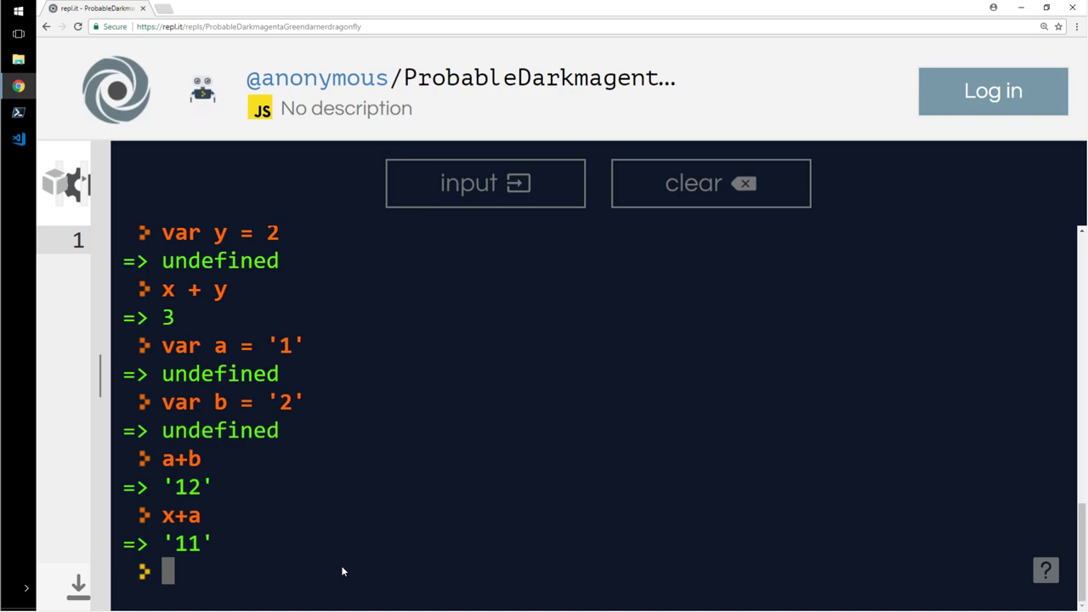
pyautogui.write('0xFE')
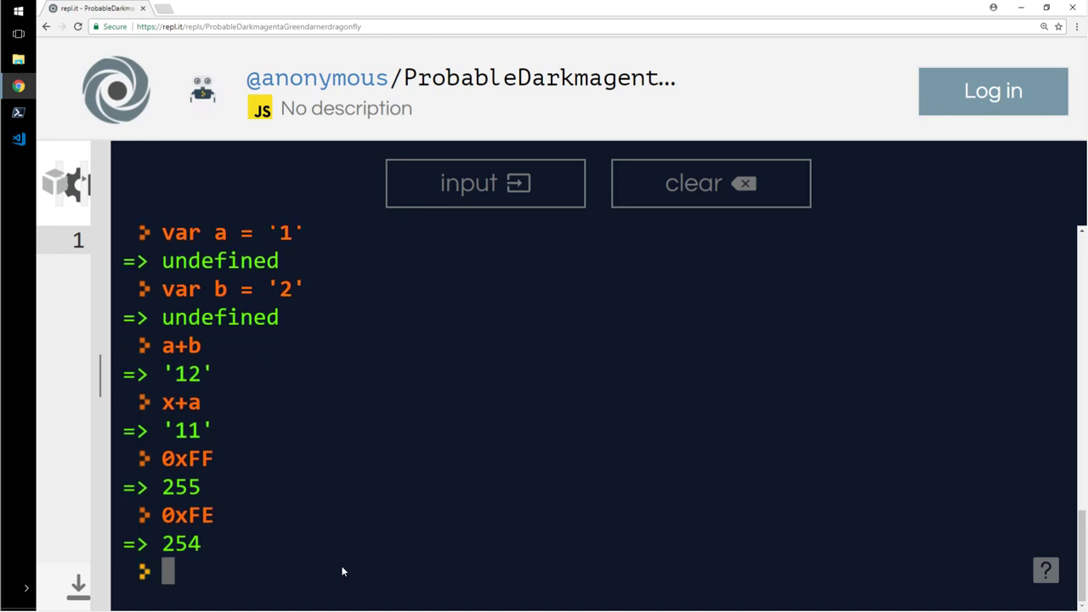
# Declare var n = 100 and evaluate n.toString() to get the string '100'.
pyautogui.write('var n')
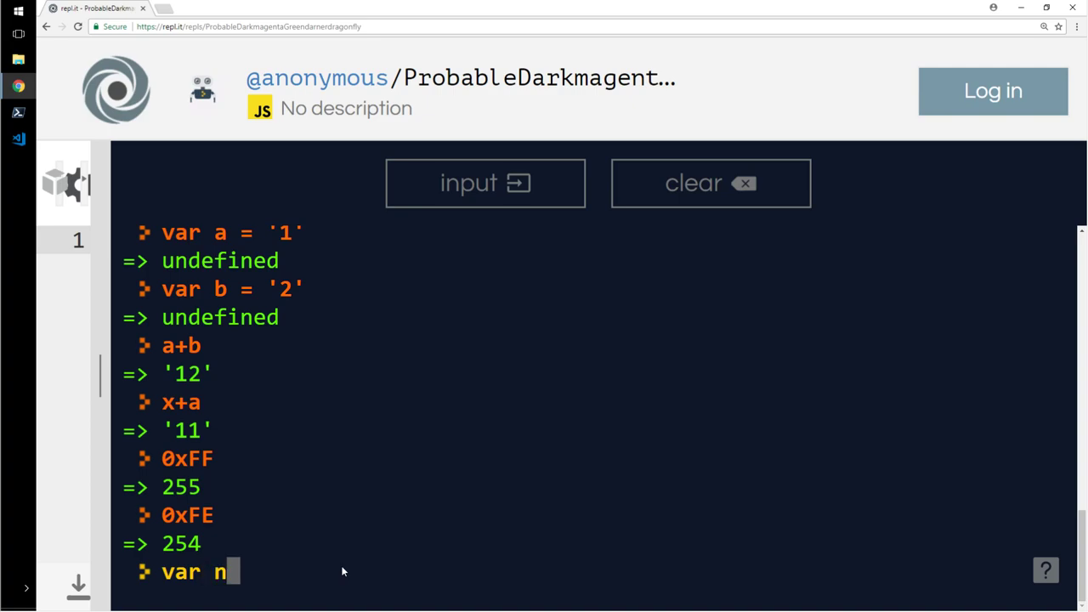
pyautogui.write('=')
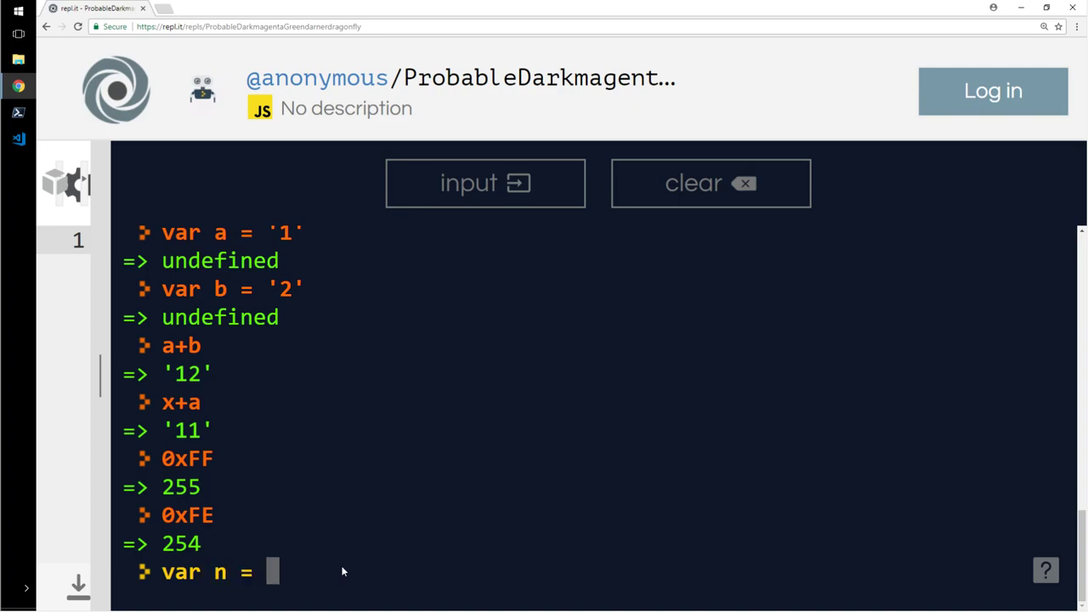
pyautogui.write('100')
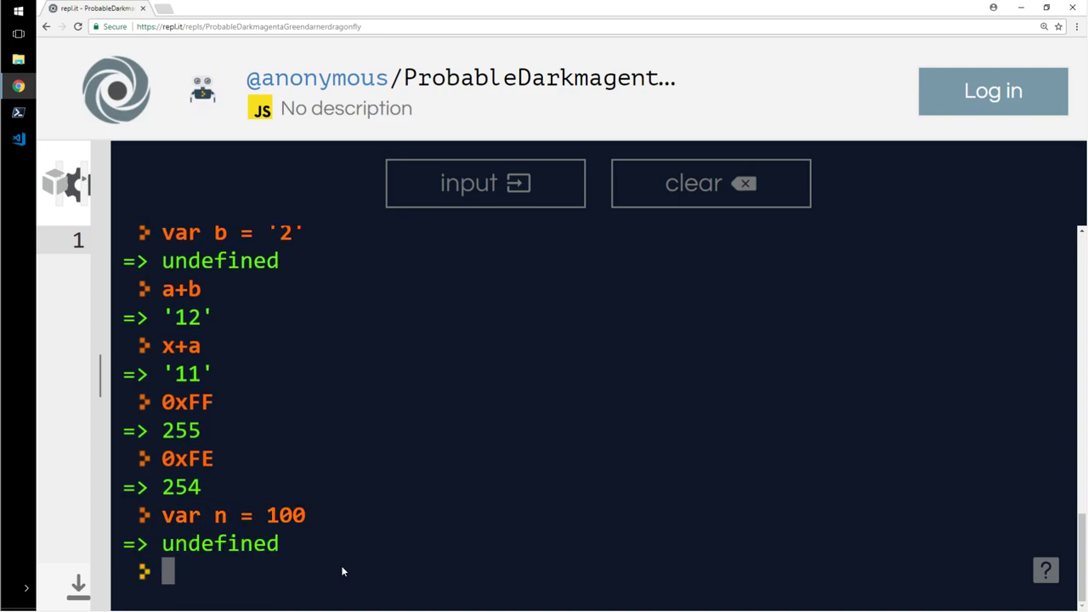
pyautogui.write('n.toS')
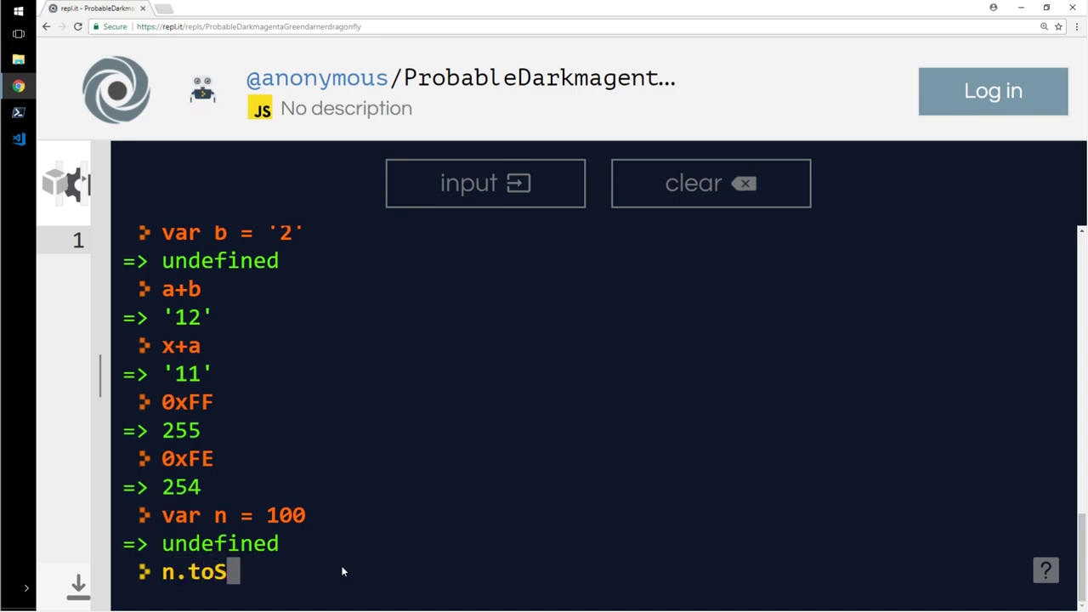
pyautogui.write('tr')
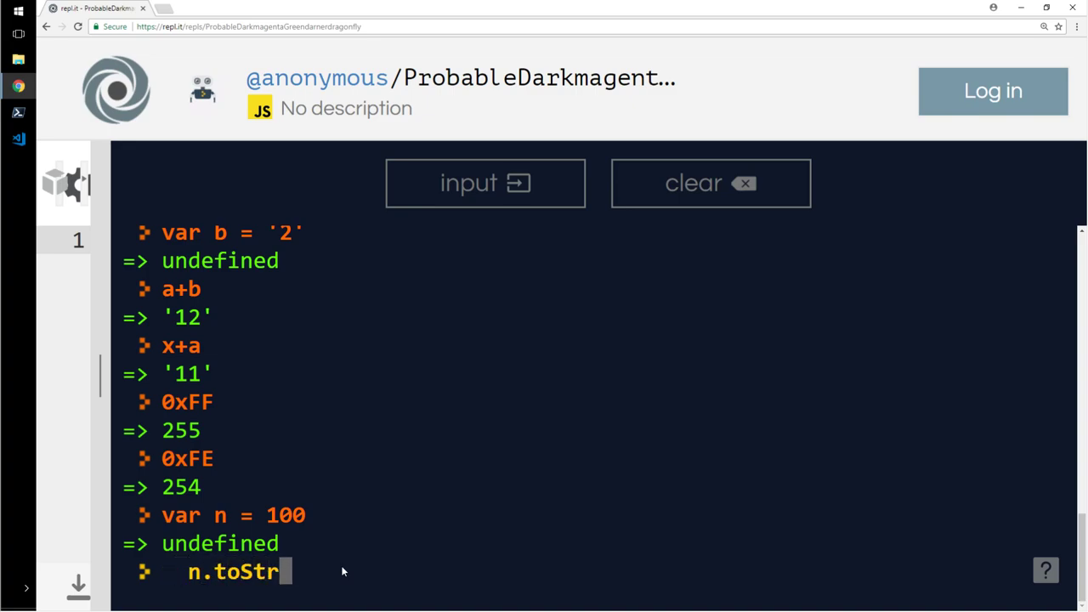
pyautogui.press('Backspace')
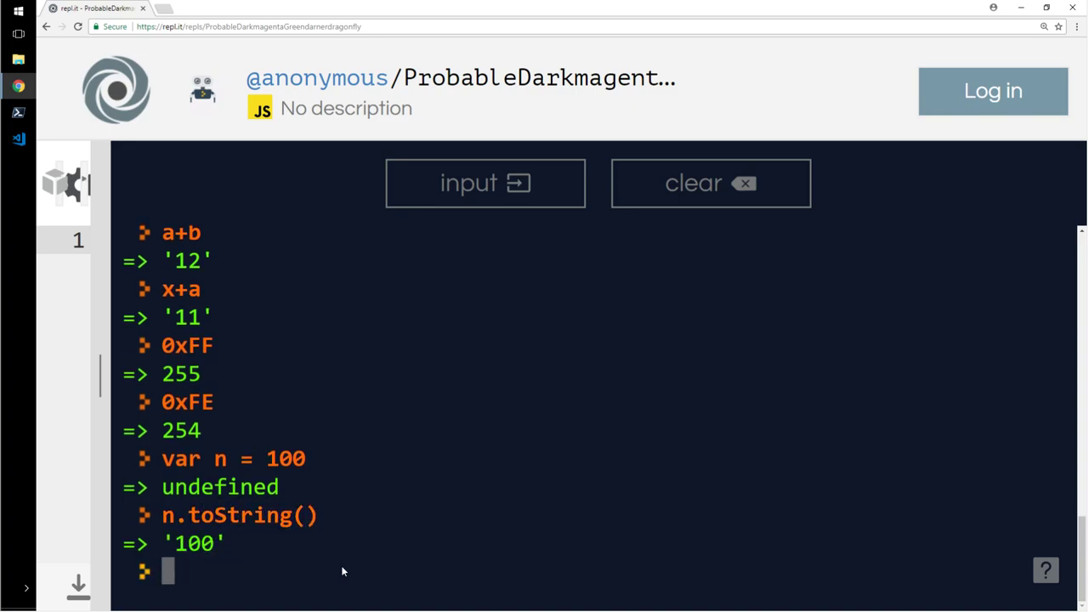
pyautogui.moveTo(395, 523)
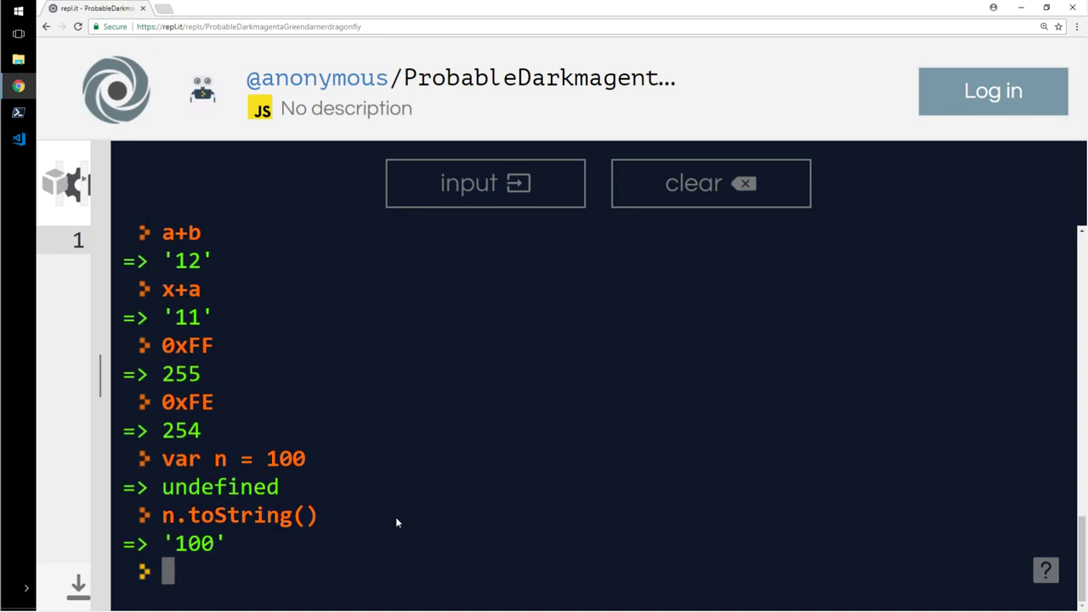